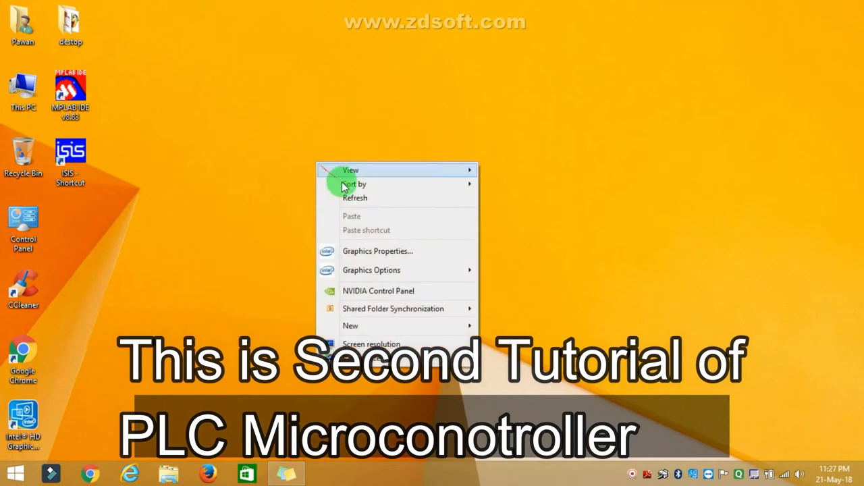
# Dismiss the desktop menu and launch MPLAB IDE v8.83 from its desktop shortcut
pyautogui.click(71, 94)
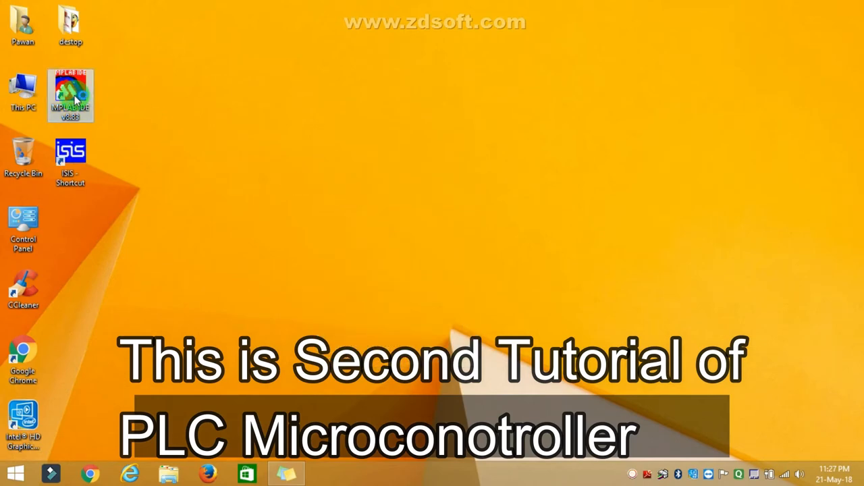
pyautogui.doubleClick(71, 87)
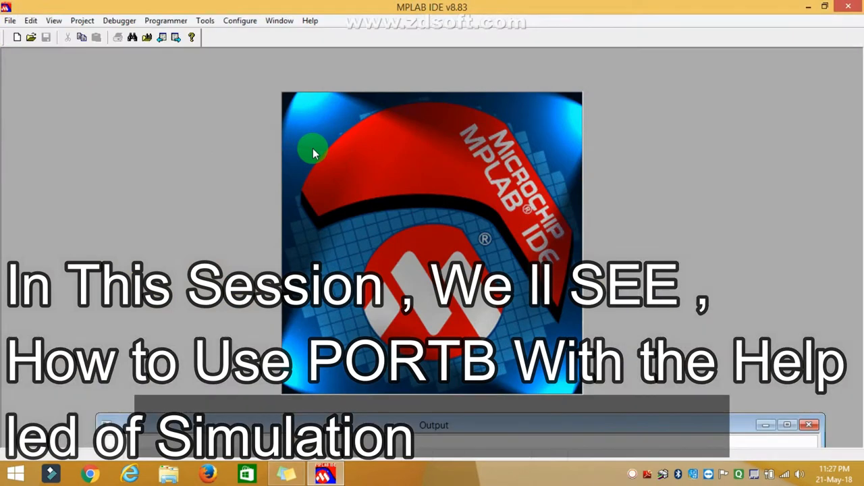
pyautogui.click(14, 38)
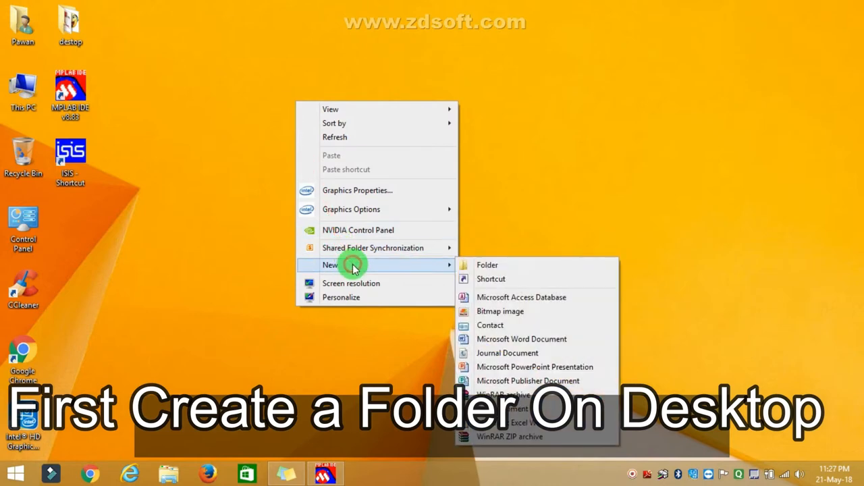
# Create a new folder on the desktop and start naming it pic_program
pyautogui.click(488, 264)
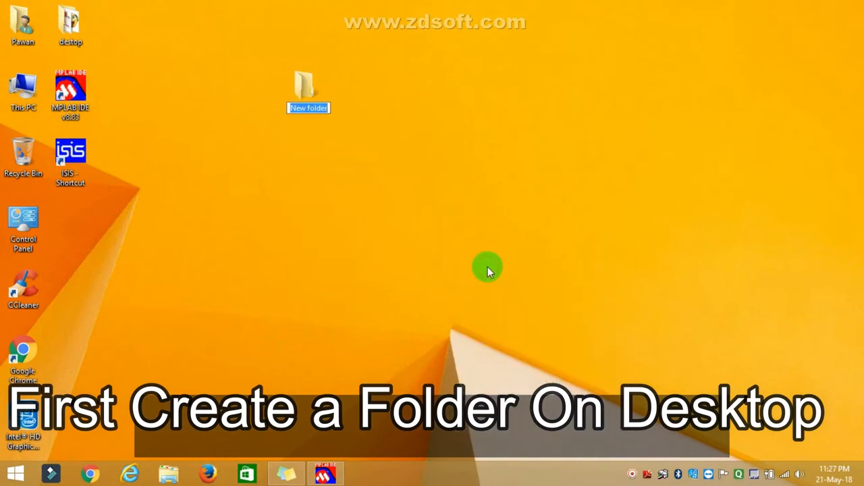
pyautogui.write('pic_progra')
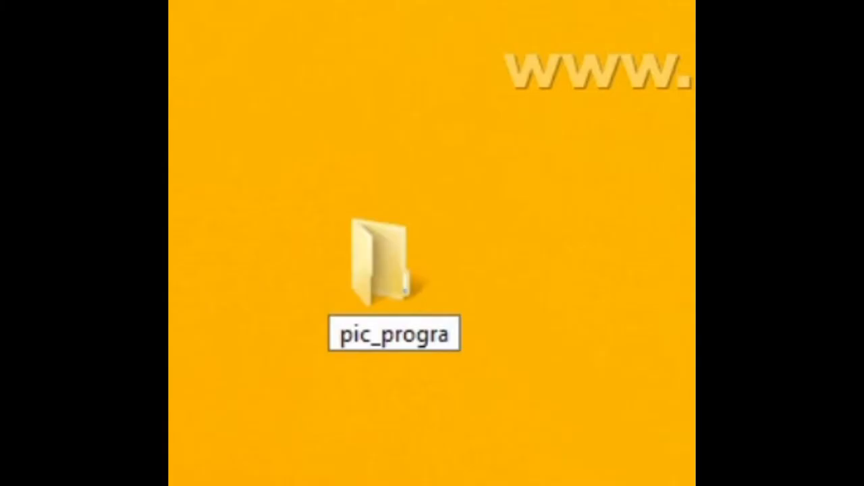
# Make a first_led subfolder inside pic_program, then close the Explorer window
pyautogui.doubleClick(378, 266)
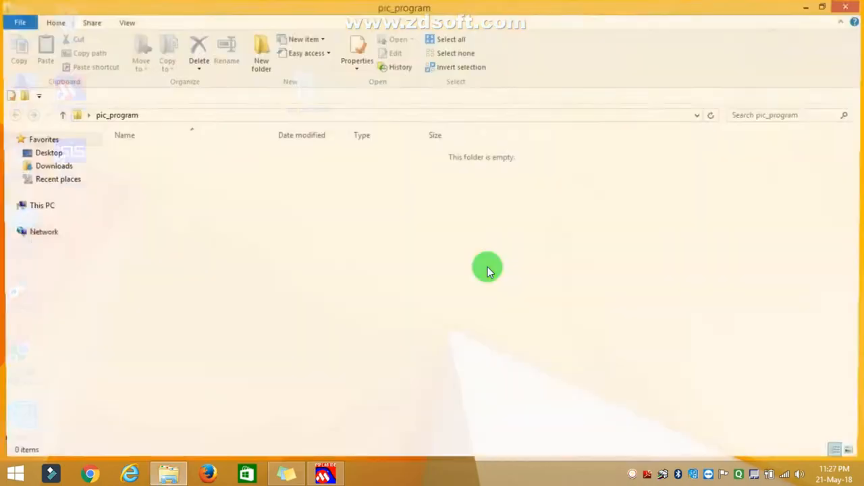
pyautogui.rightClick(487, 270)
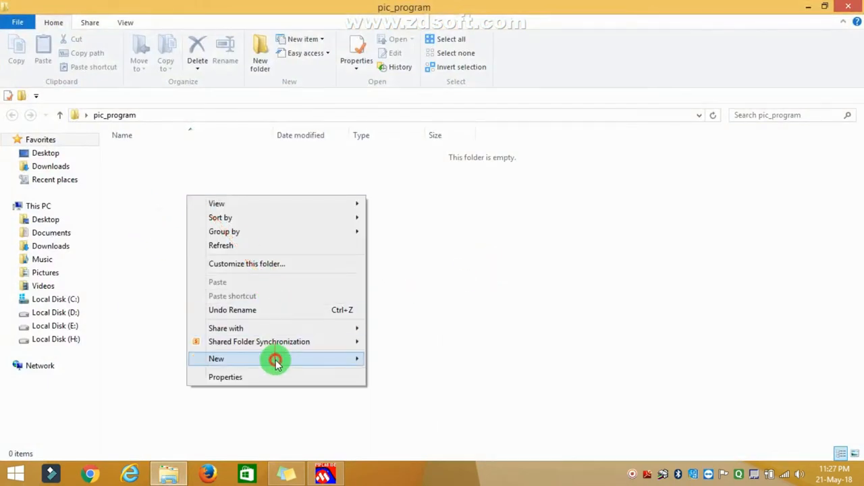
pyautogui.click(275, 359)
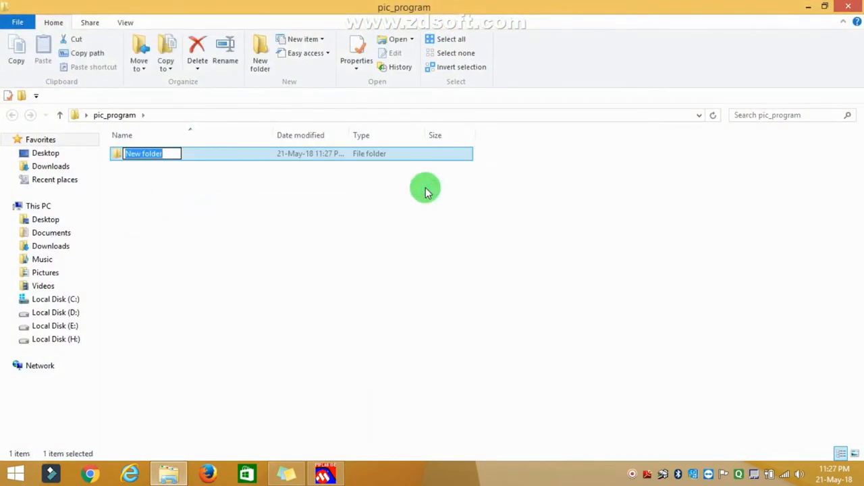
pyautogui.write('led')
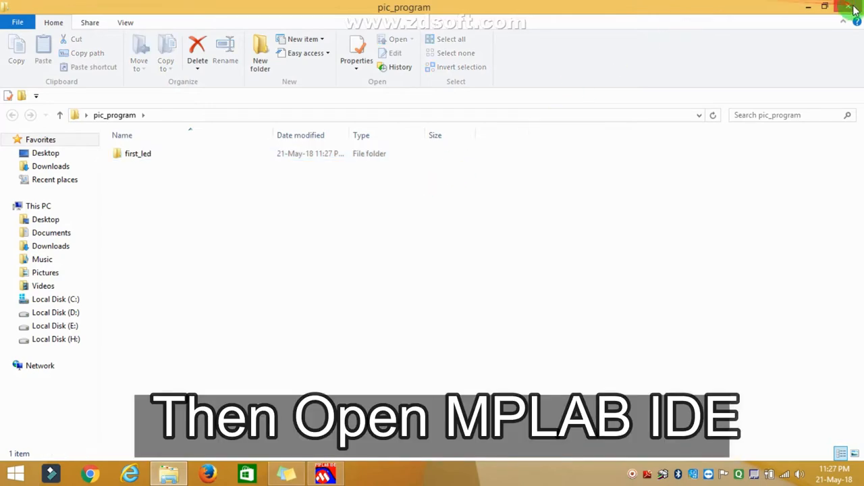
pyautogui.click(846, 7)
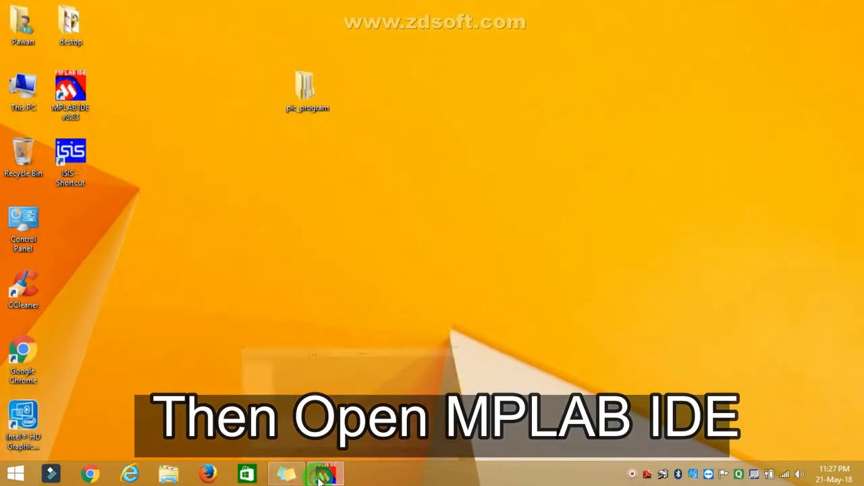
# Run the Project Wizard with device PIC16F877A and the HI-TECH Universal ToolSuite
pyautogui.click(82, 20)
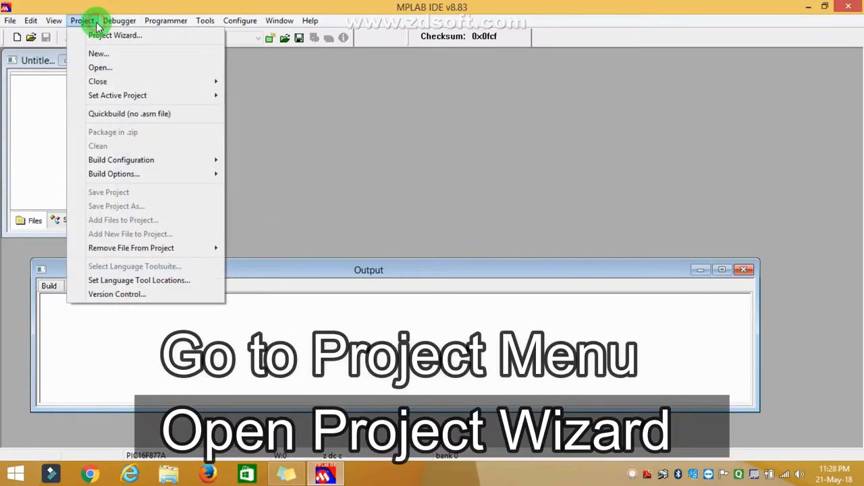
pyautogui.click(118, 36)
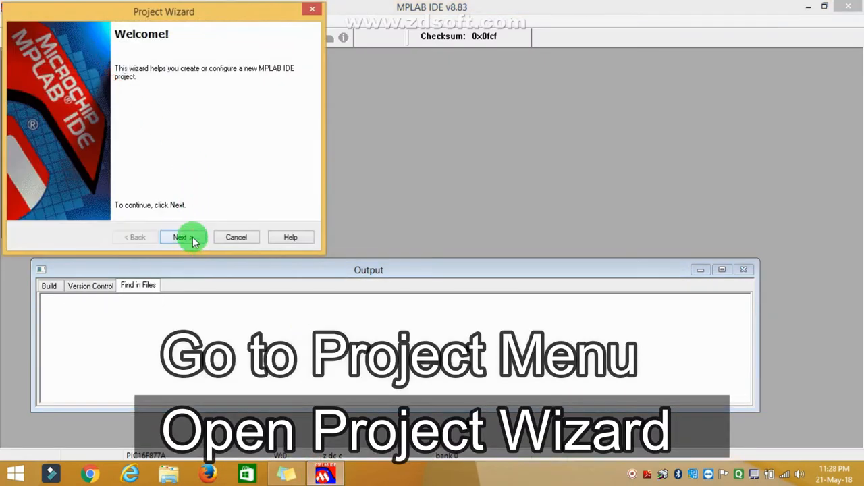
pyautogui.click(180, 237)
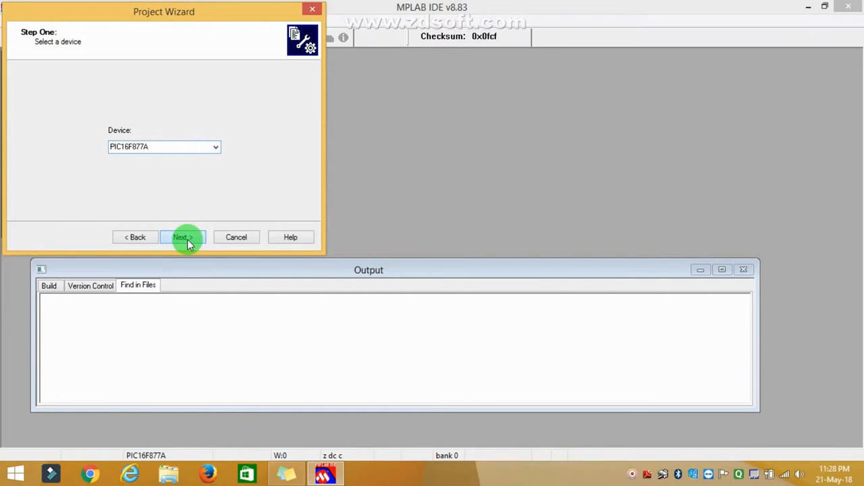
pyautogui.click(182, 237)
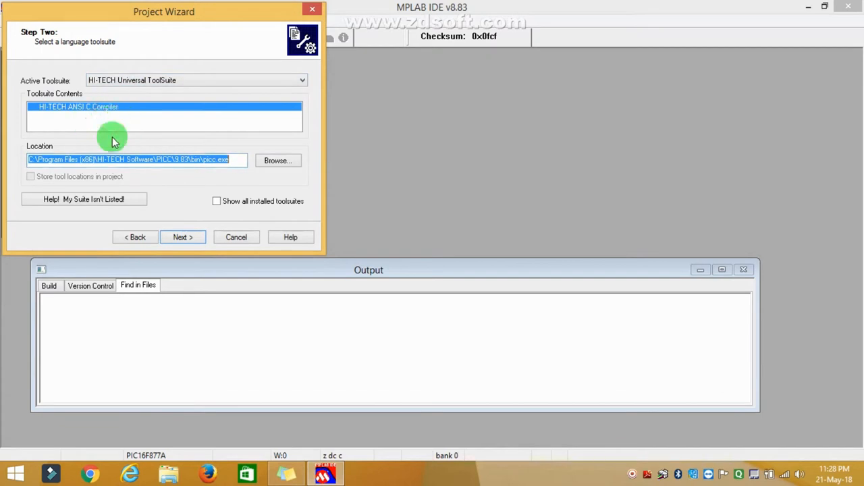
pyautogui.click(182, 237)
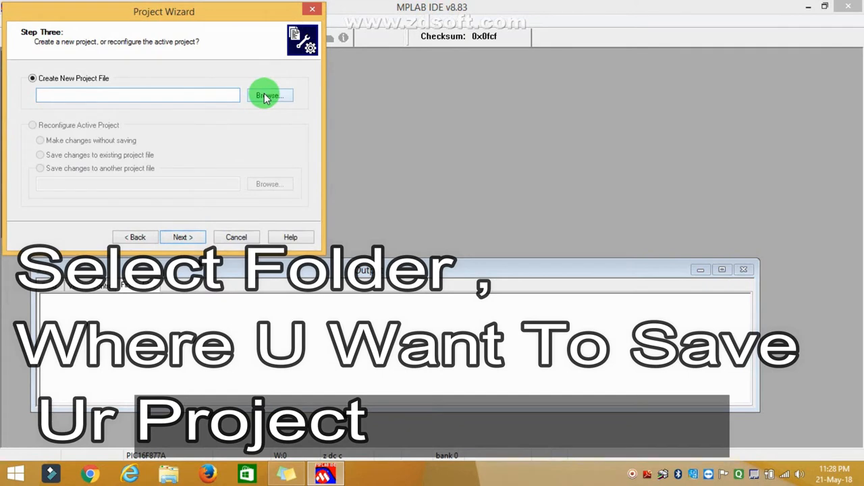
# Save the project as led1 in Desktop\pic_program\first_led and complete the wizard
pyautogui.click(270, 95)
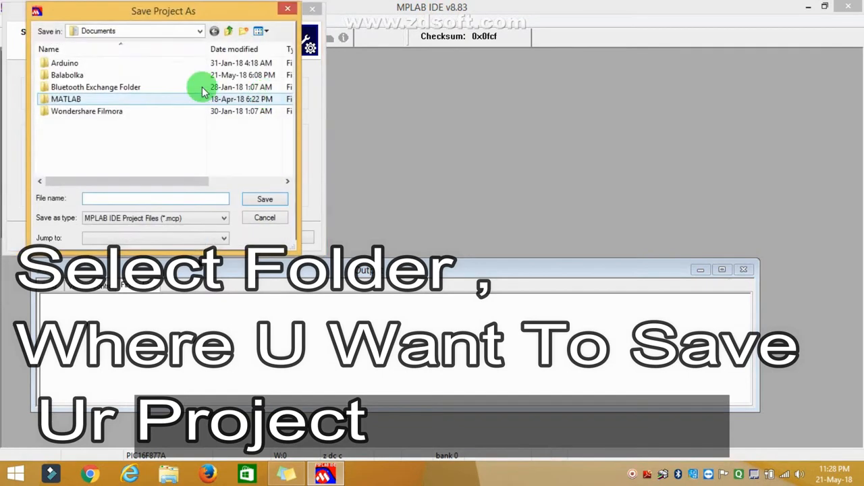
pyautogui.click(200, 31)
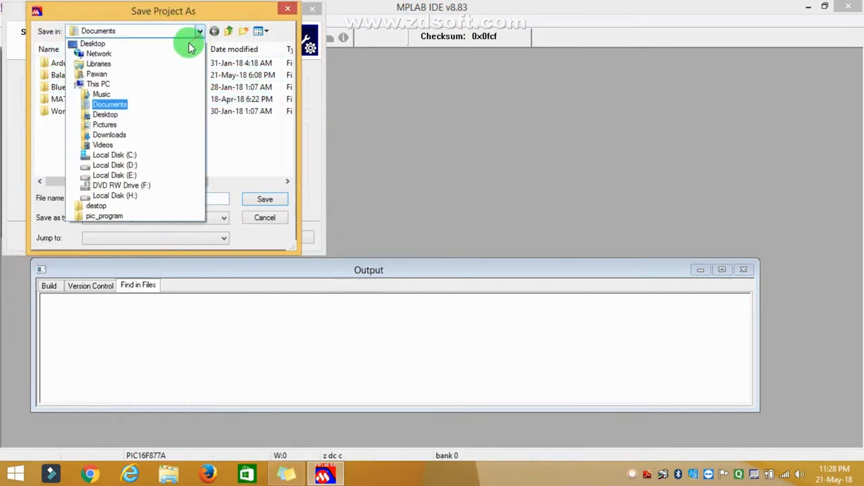
pyautogui.click(90, 51)
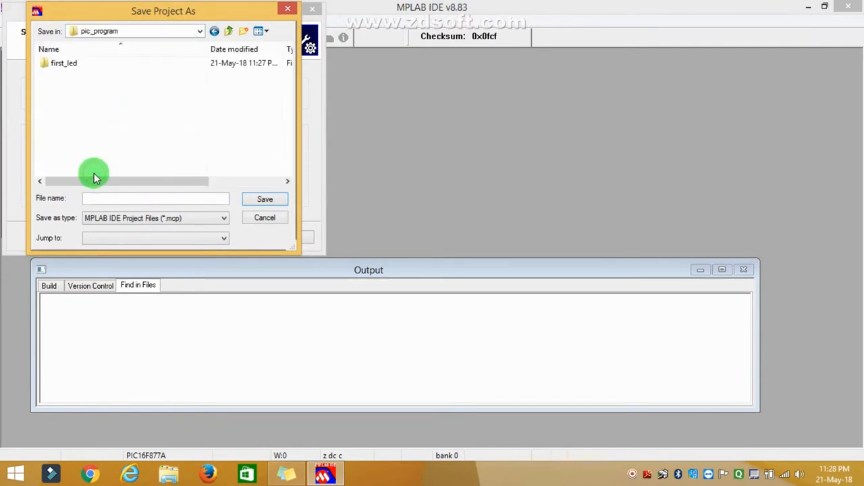
pyautogui.doubleClick(66, 66)
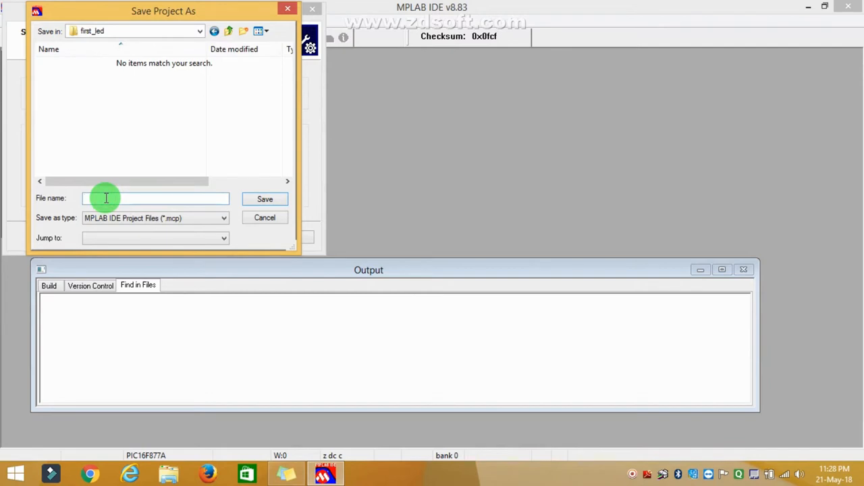
pyautogui.write('led1')
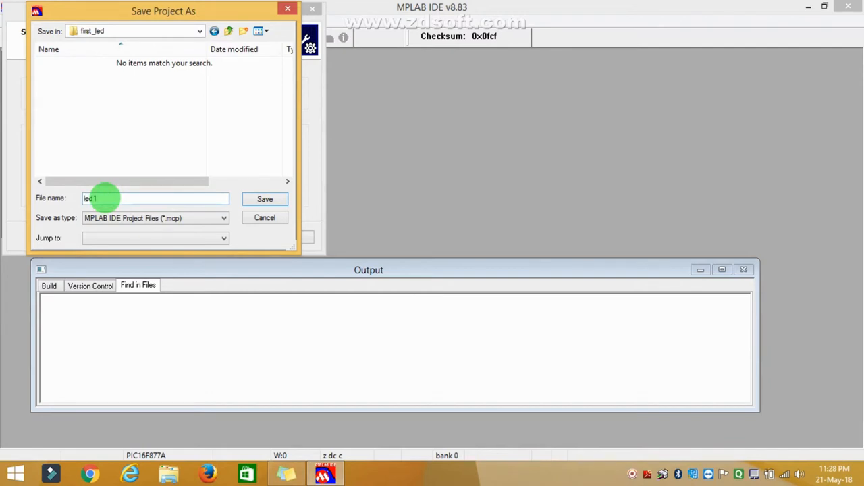
pyautogui.click(265, 199)
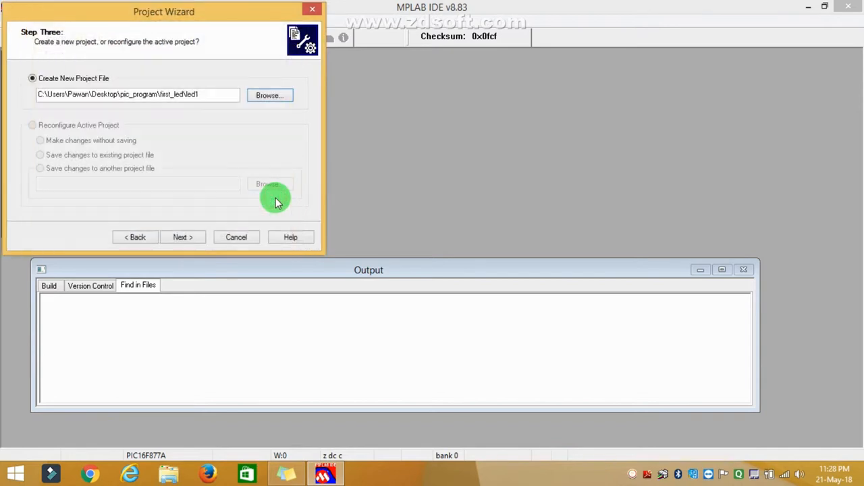
pyautogui.click(182, 237)
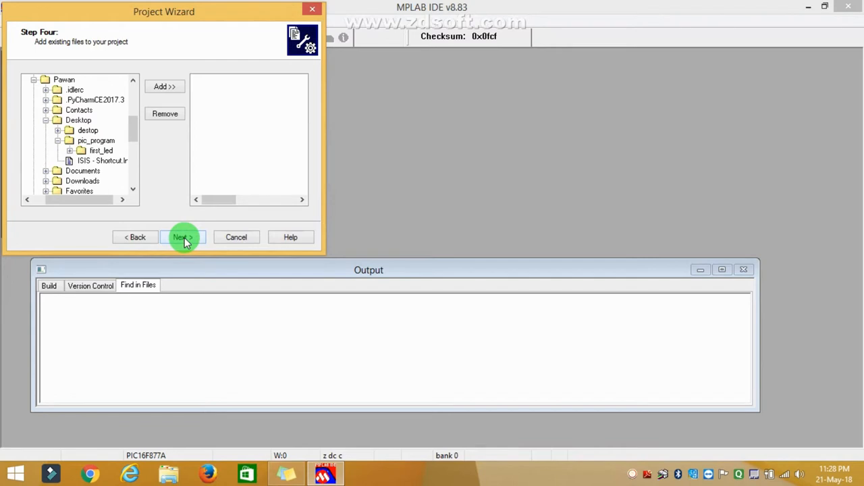
pyautogui.click(183, 237)
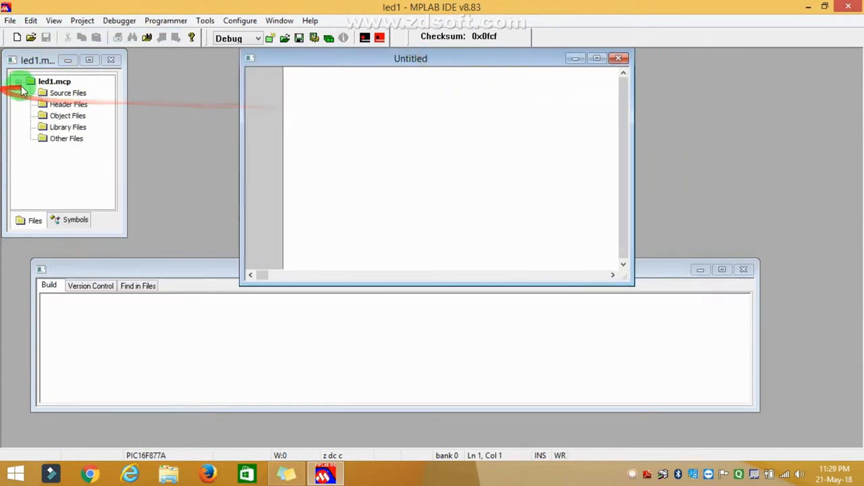
# Save the untitled source as led1.c and add it to the project's Source Files
pyautogui.click(13, 10)
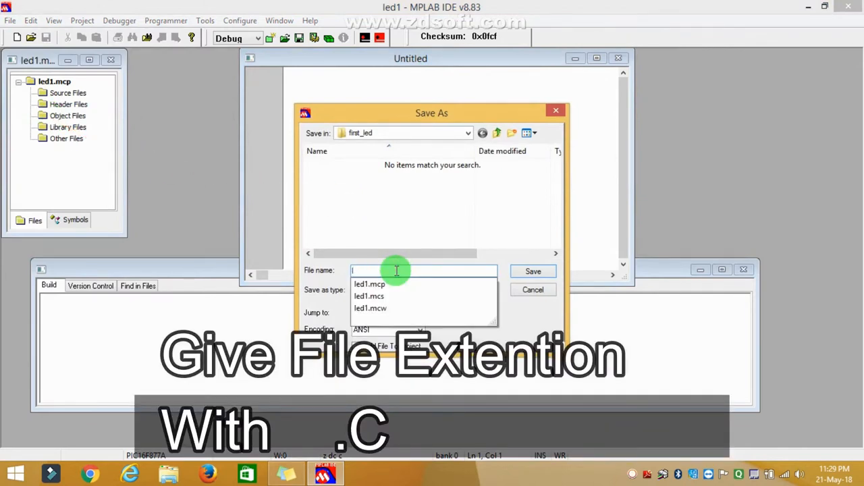
pyautogui.write('led1.c')
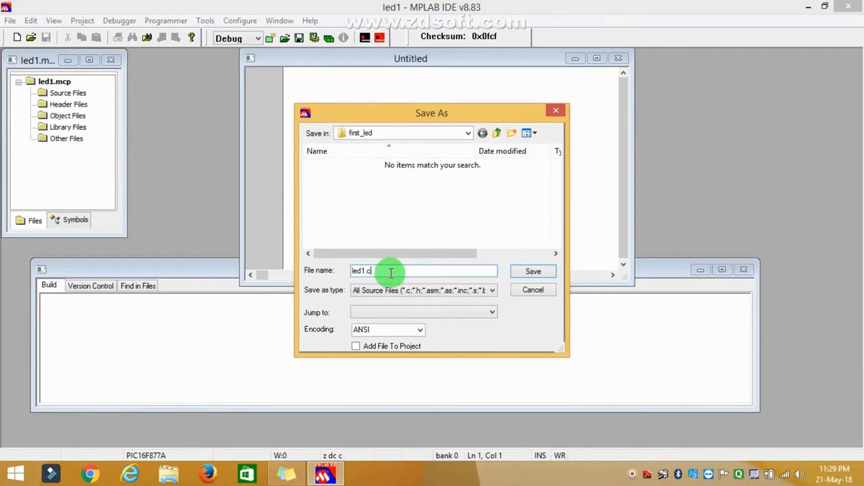
pyautogui.click(533, 271)
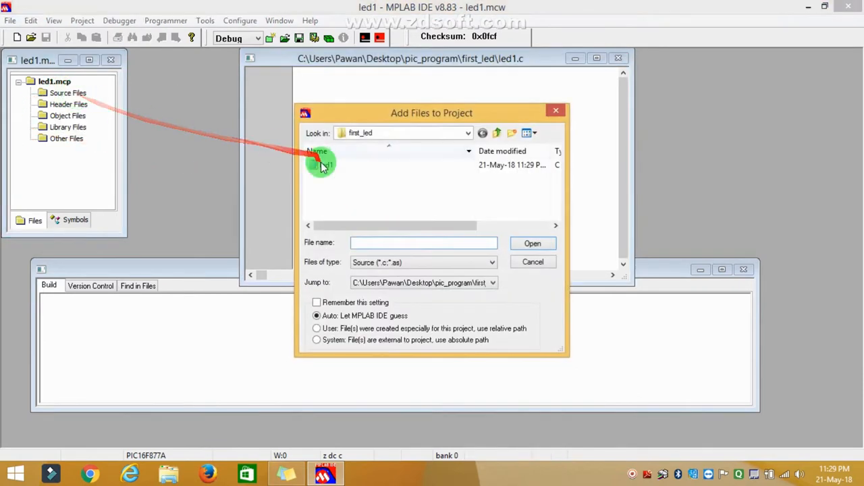
pyautogui.click(532, 243)
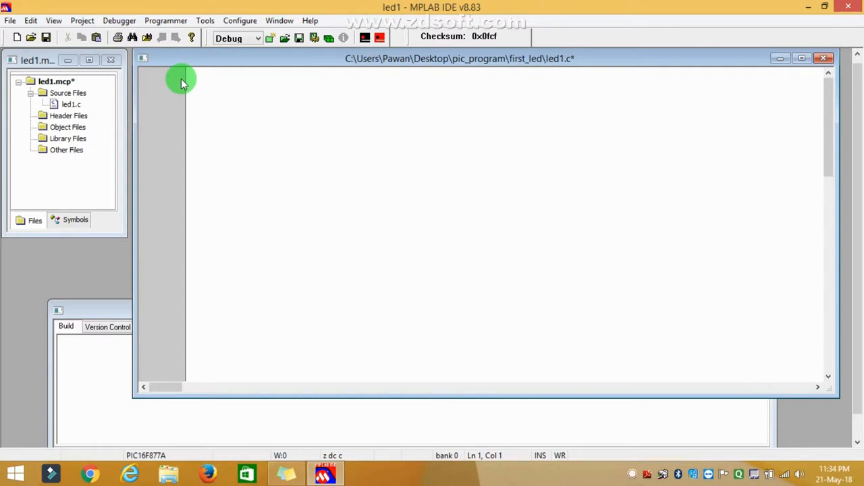
# Type the #include<htc.h> header line in led1.c
pyautogui.write('#inc')
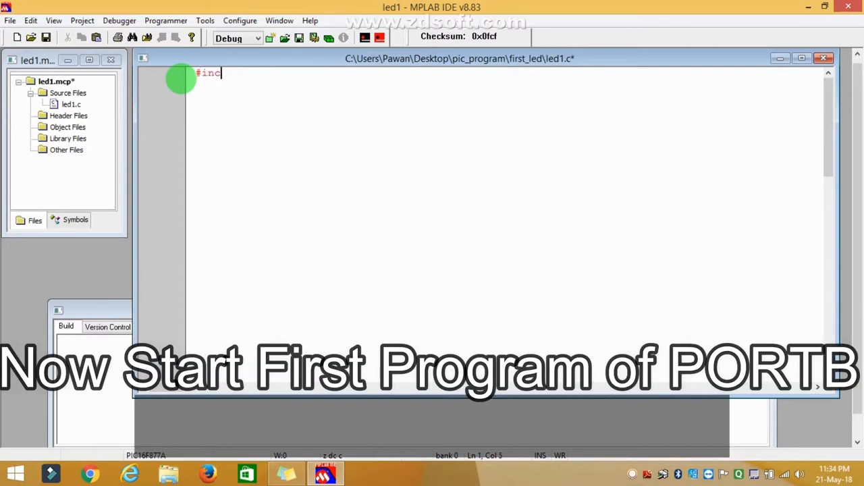
pyautogui.write('lude')
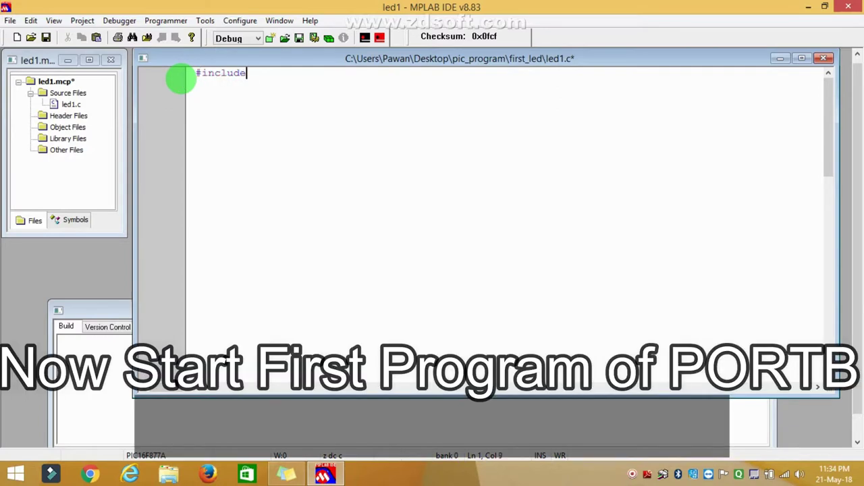
pyautogui.write('<>')
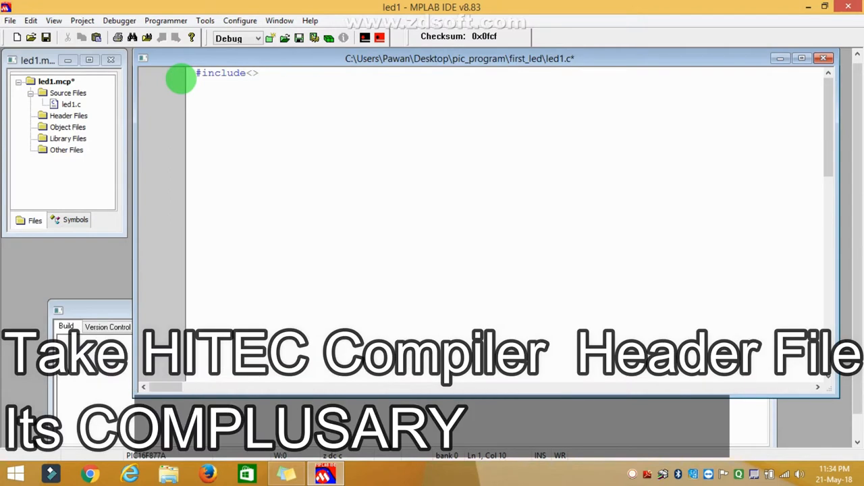
pyautogui.write('htc.')
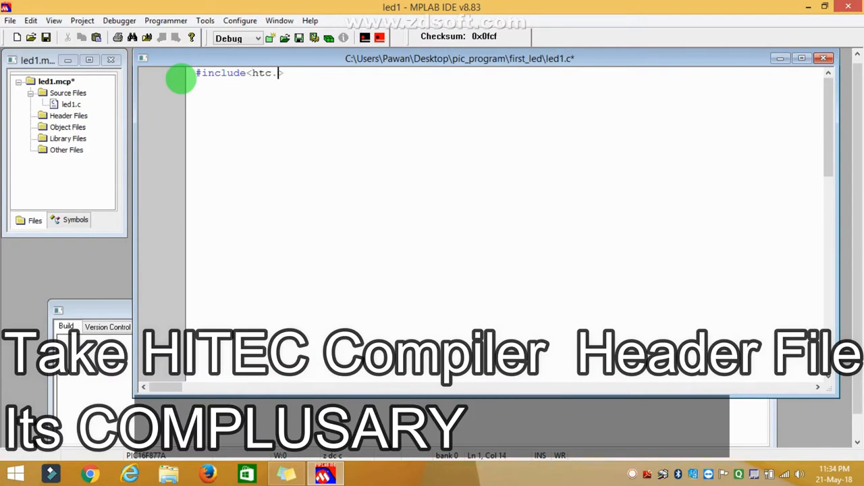
pyautogui.write('h>')
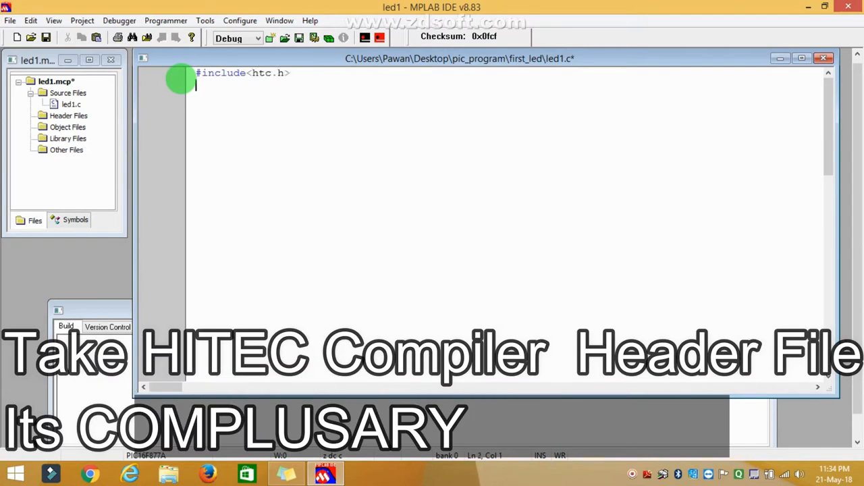
# Add #define _XTAL_FREQ 20e6 with comment '20MH crystal value i.e 20000000'
pyautogui.write('#')
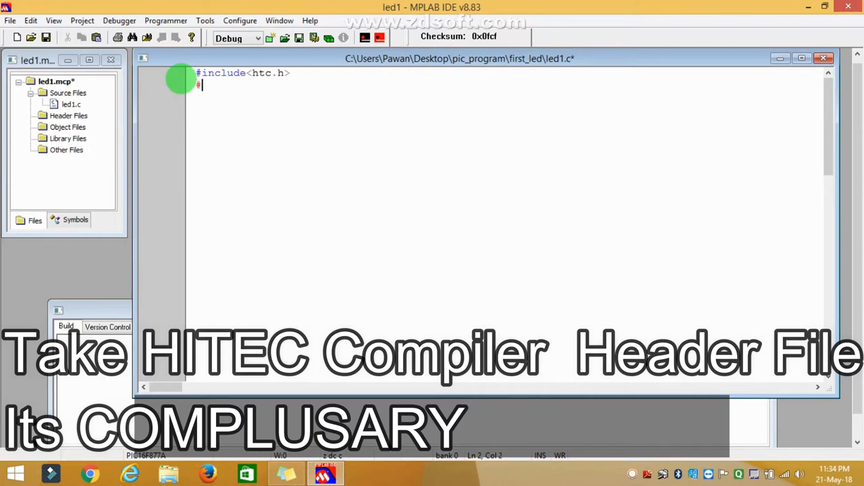
pyautogui.write('#define _XTAL')
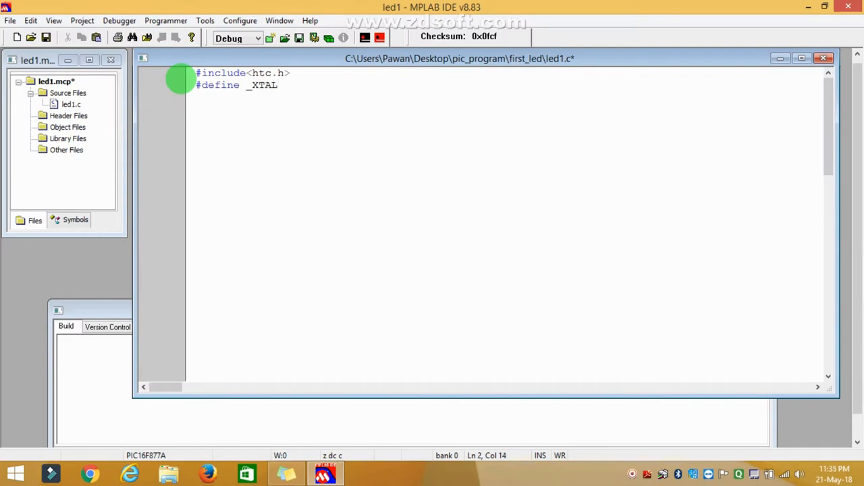
pyautogui.write('_FR')
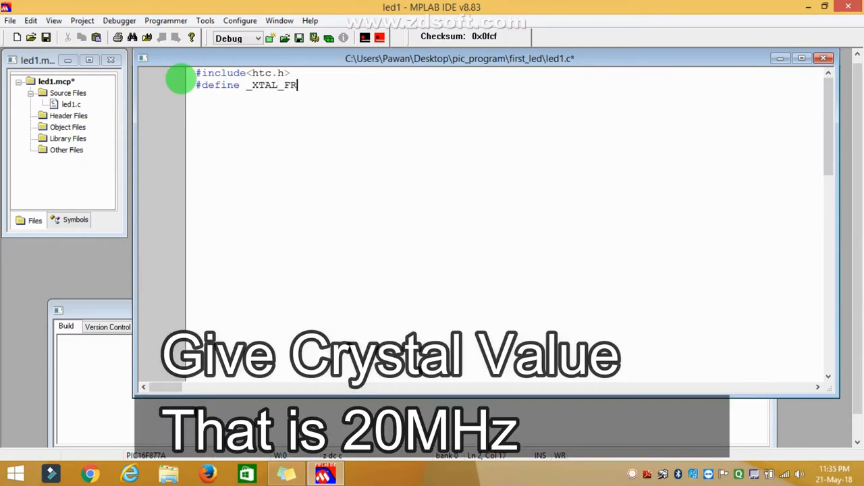
pyautogui.write('EQ')
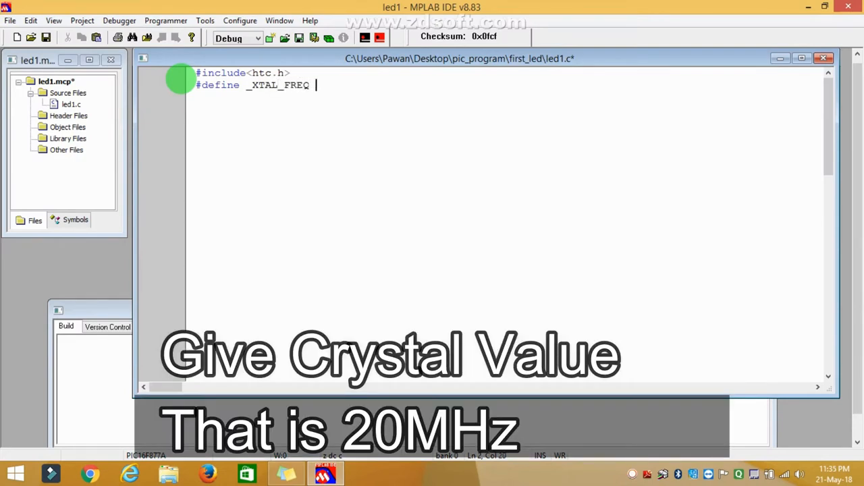
pyautogui.write('20')
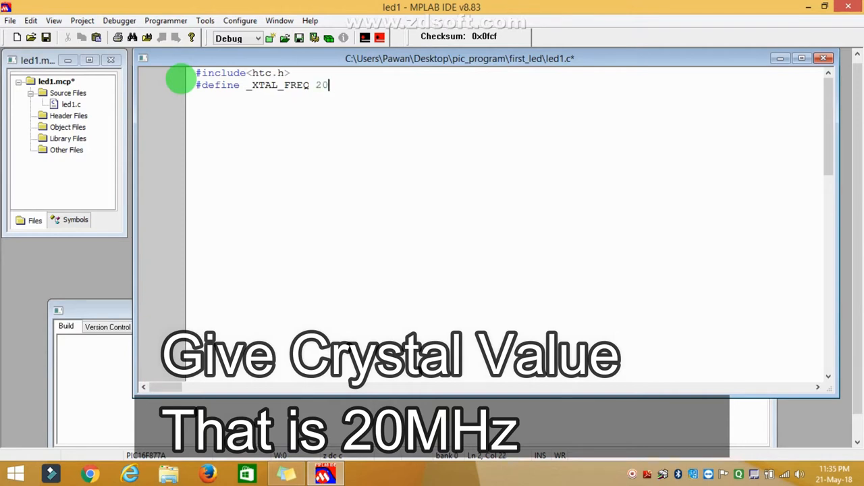
pyautogui.write('e6')
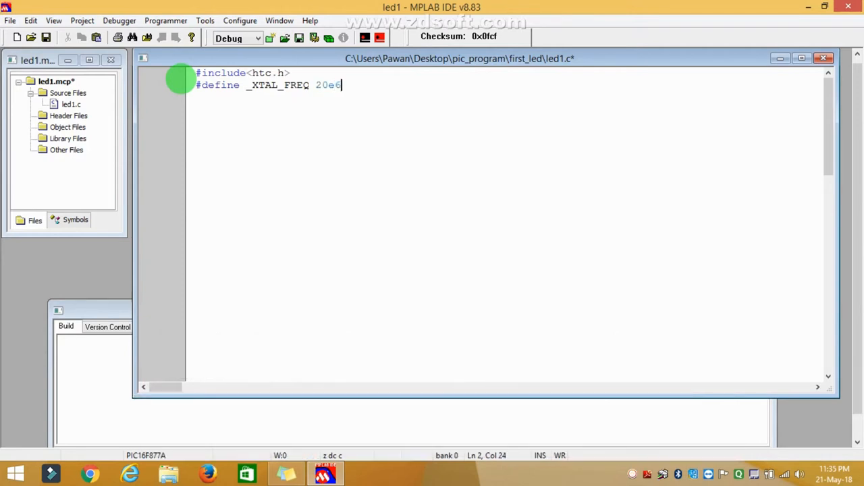
pyautogui.write('//')
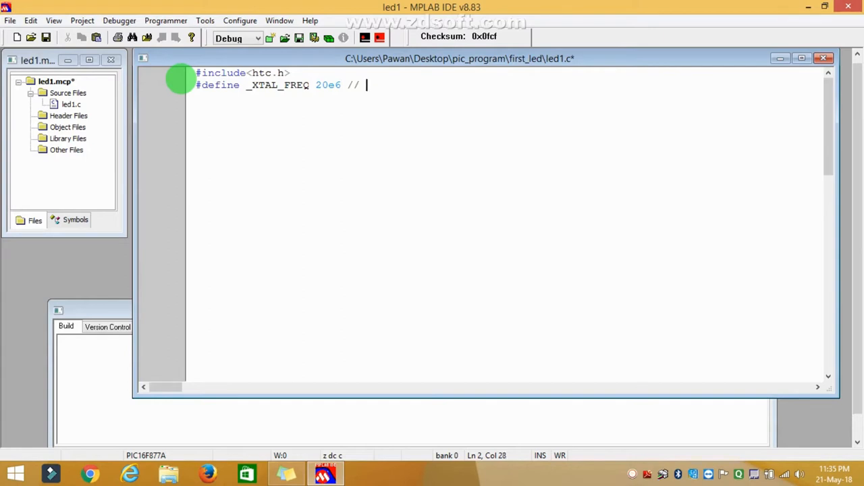
pyautogui.write('20m')
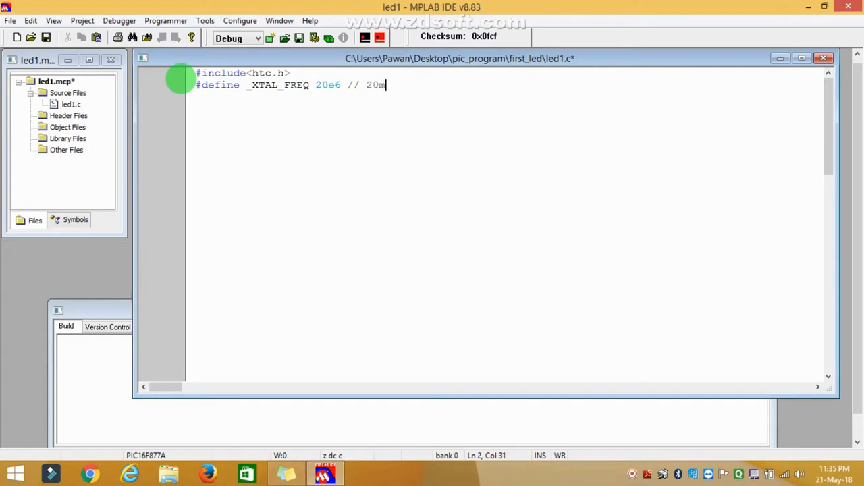
pyautogui.press('Backspace')
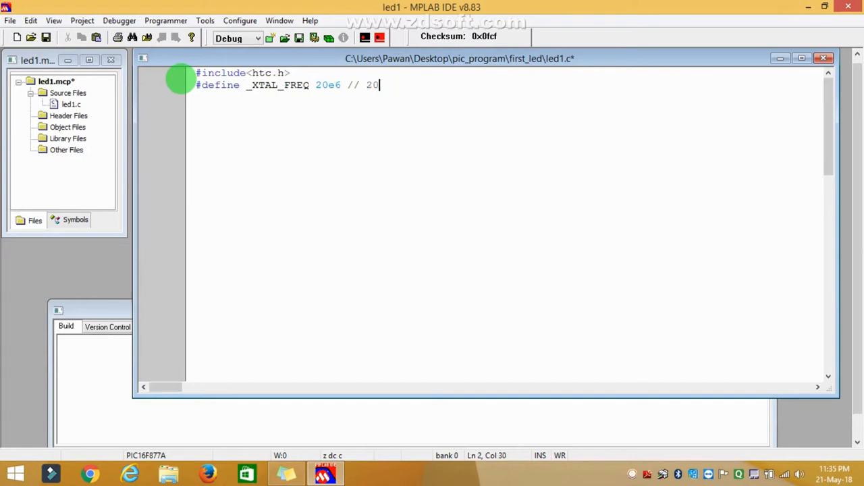
pyautogui.write('MH')
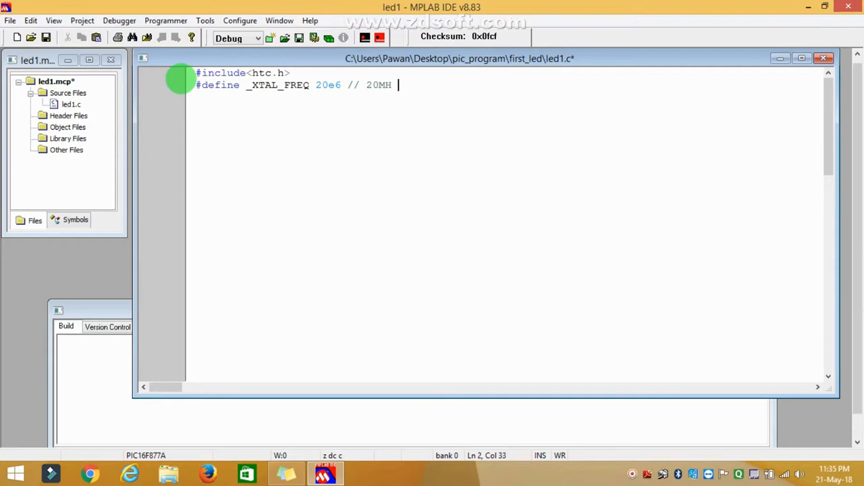
pyautogui.write('cryst')
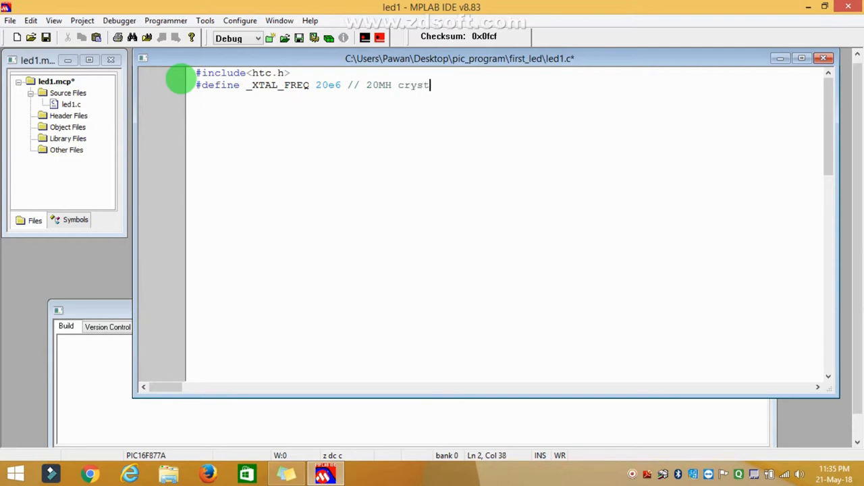
pyautogui.write('al v')
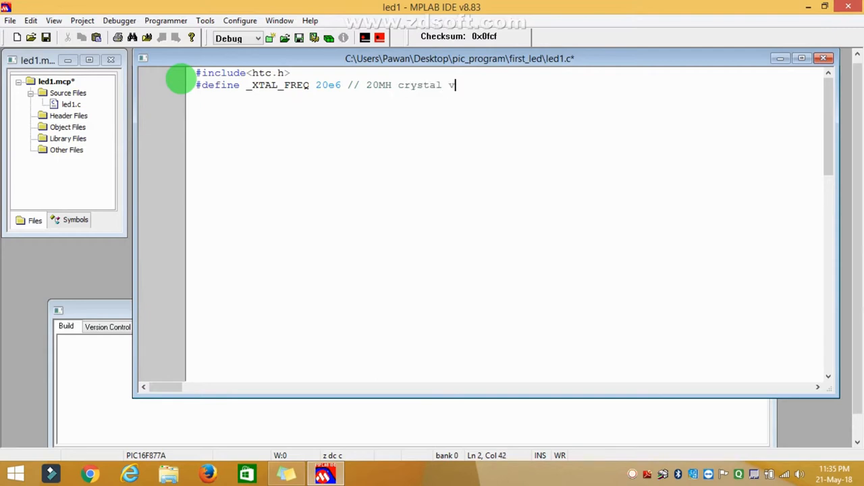
pyautogui.write('alue')
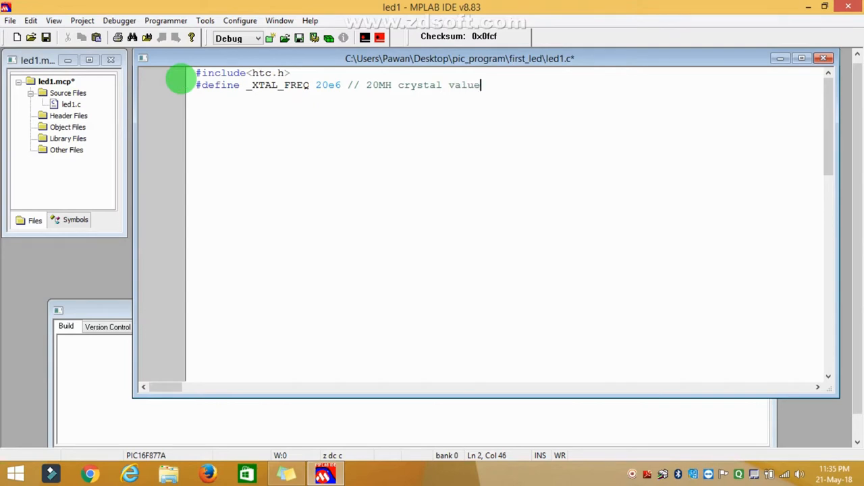
pyautogui.write('ie.')
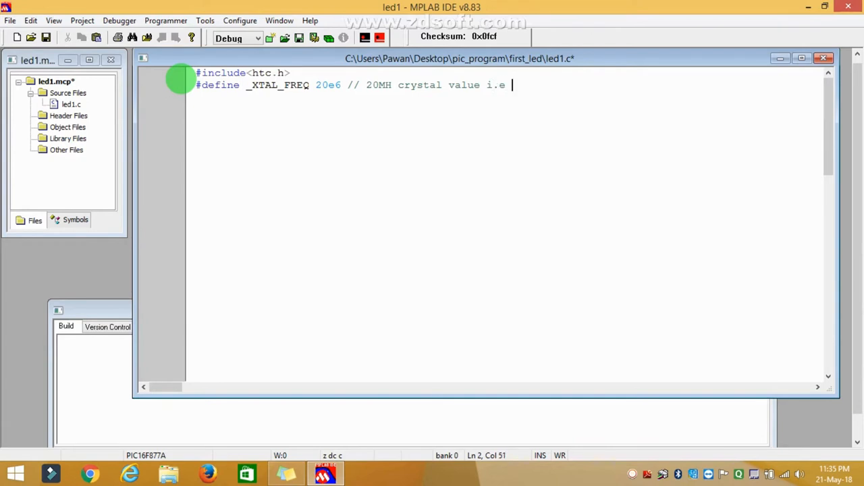
pyautogui.write('20')
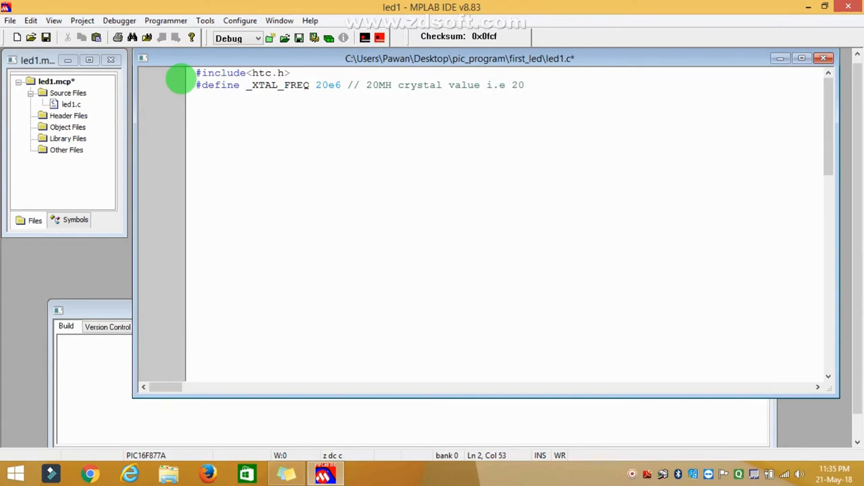
pyautogui.write('0')
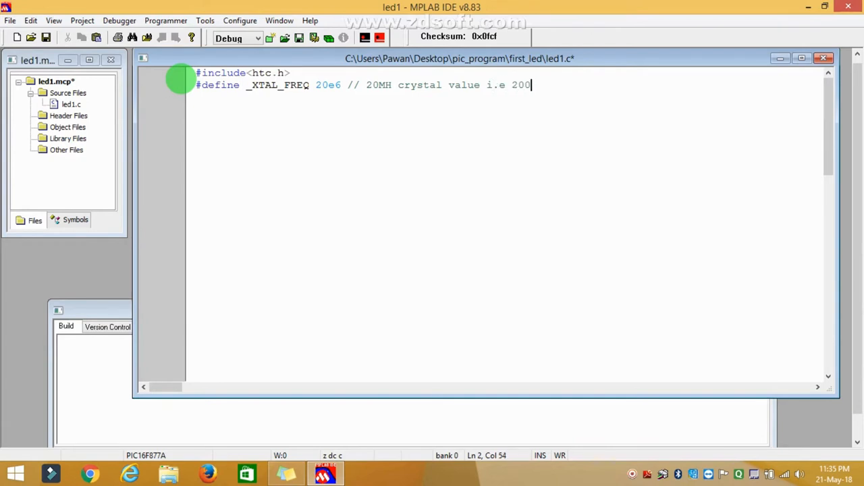
pyautogui.write('000')
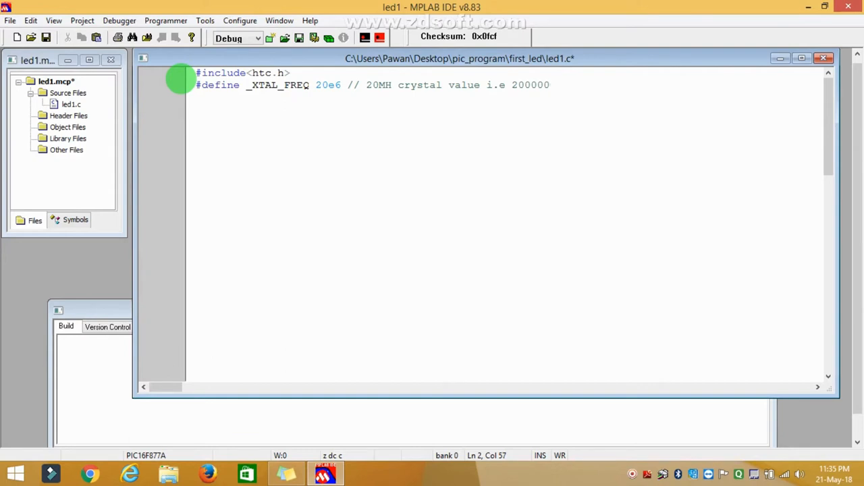
pyautogui.write('00')
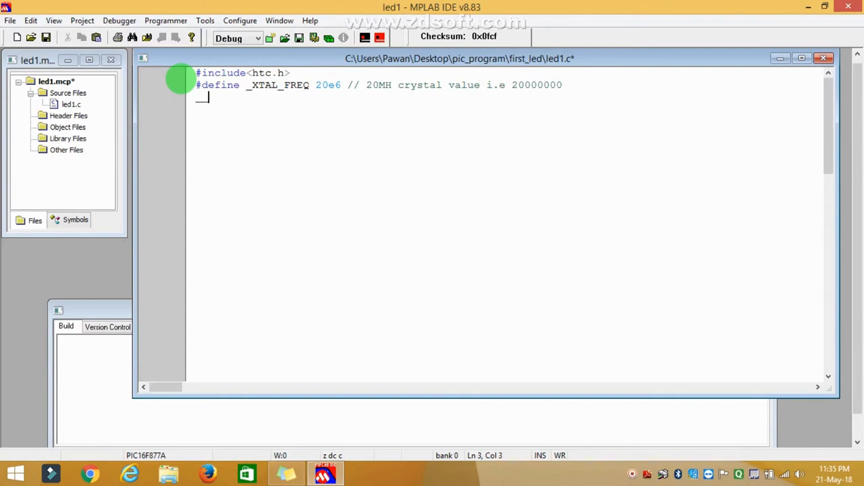
# Type __CONFIG(0x3F3A); as the third line of led1.c
pyautogui.write('__c')
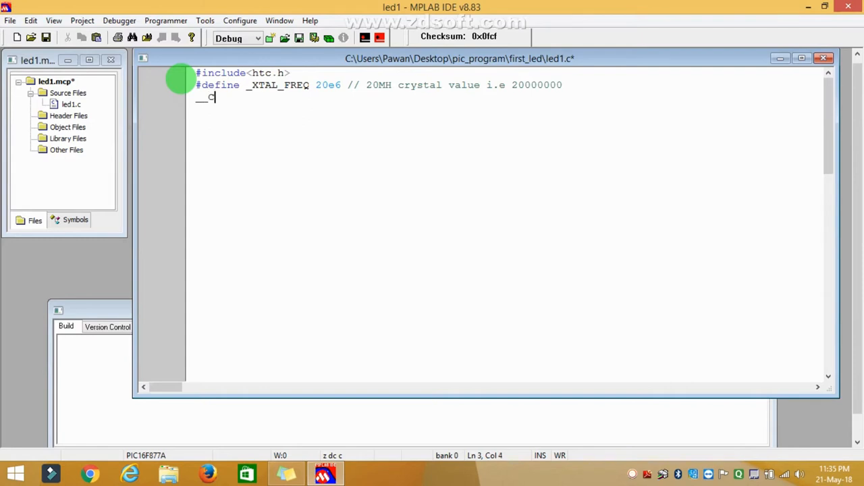
pyautogui.write('ONFIG')
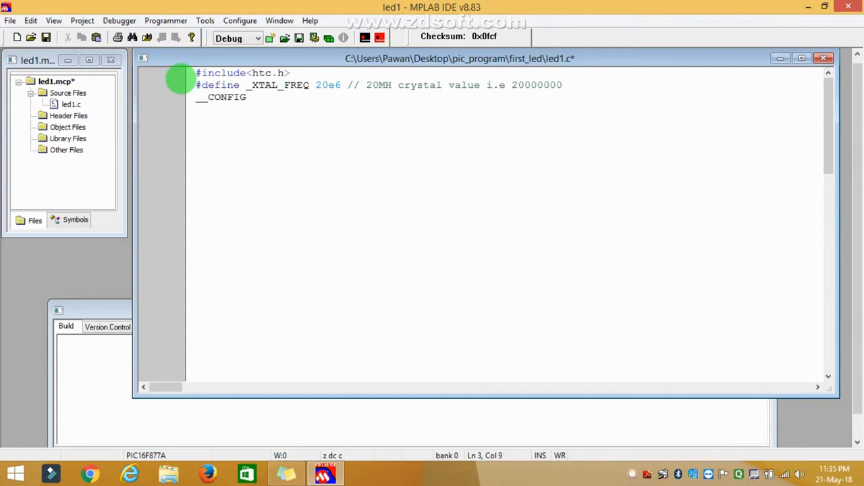
pyautogui.write('()')
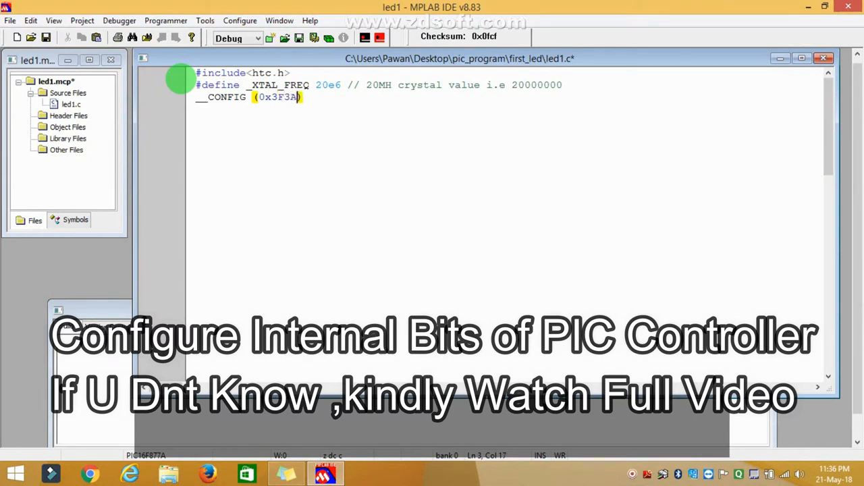
pyautogui.write(';')
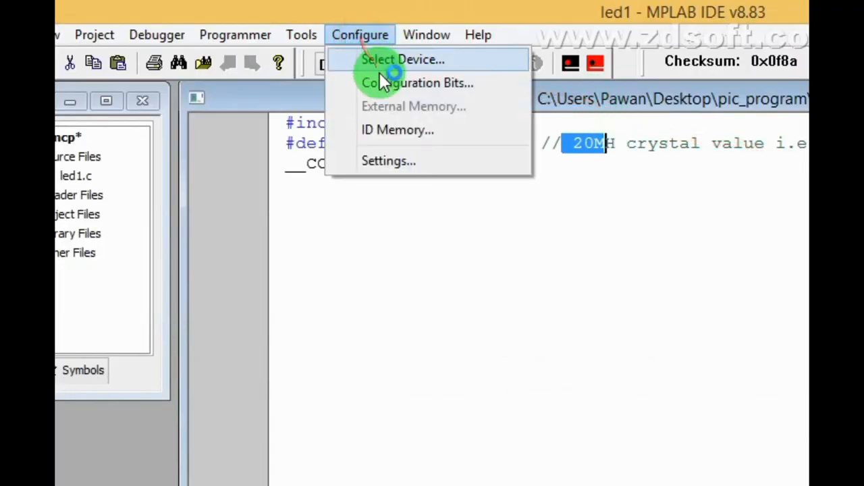
# Set FOSC to HS, watchdog disabled and LVP to RB3 digital I/O, confirming value 3F3A
pyautogui.click(417, 83)
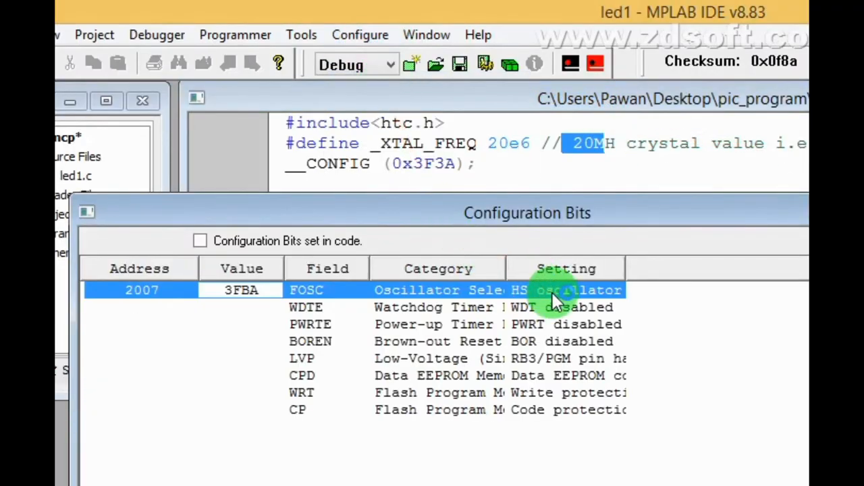
pyautogui.click(567, 291)
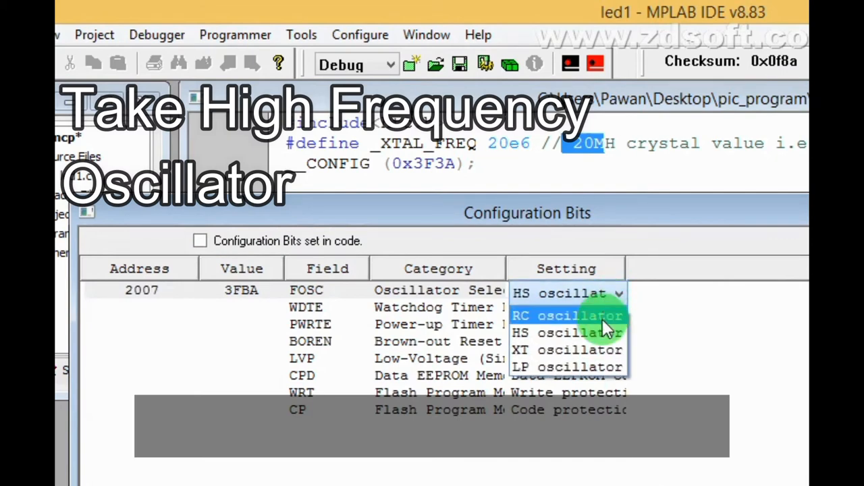
pyautogui.click(566, 308)
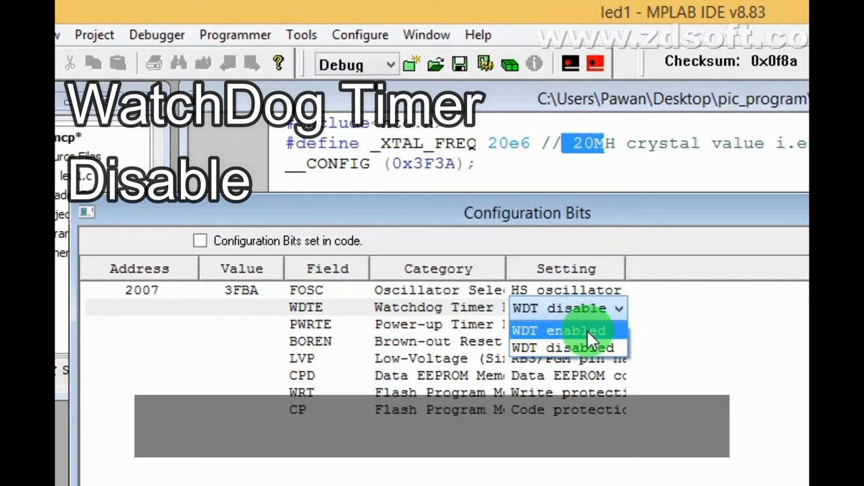
pyautogui.click(567, 347)
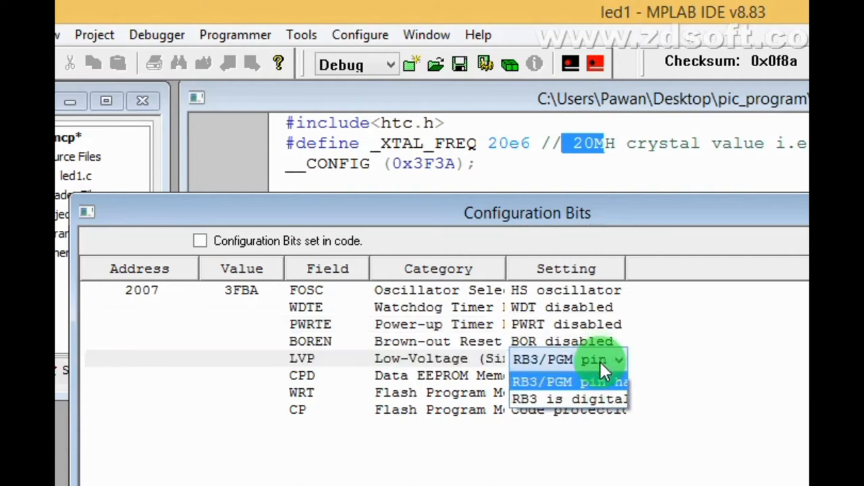
pyautogui.click(567, 399)
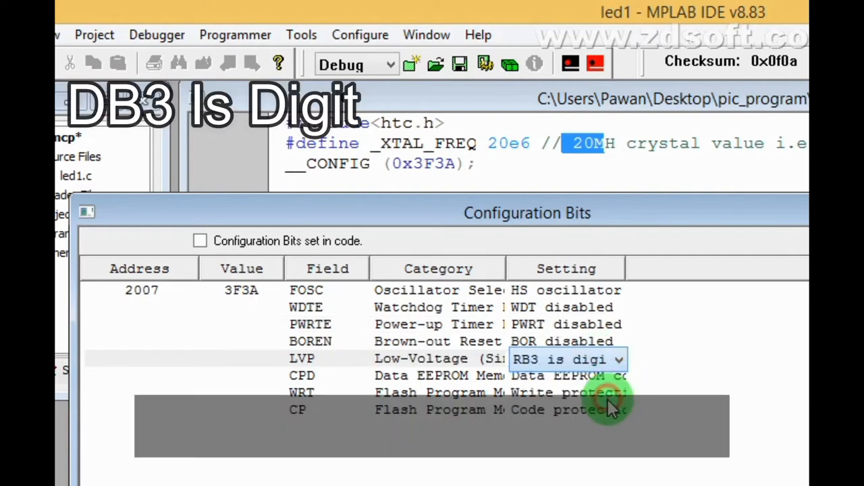
pyautogui.moveTo(601, 360)
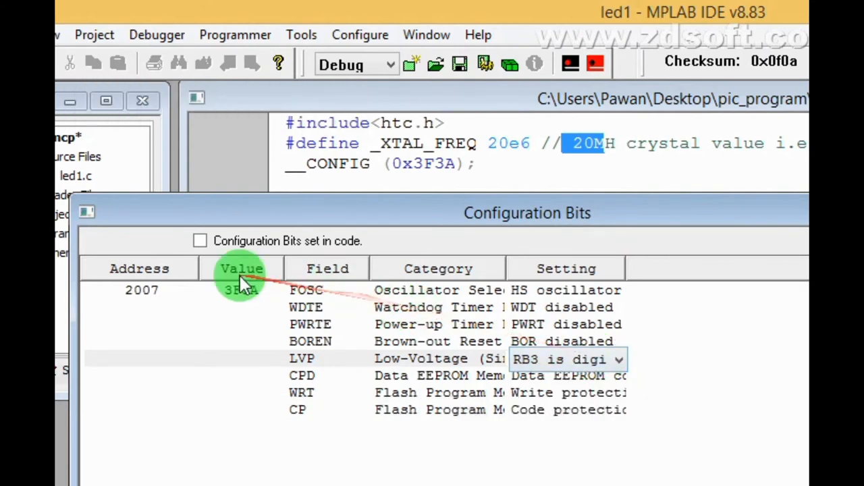
pyautogui.click(237, 290)
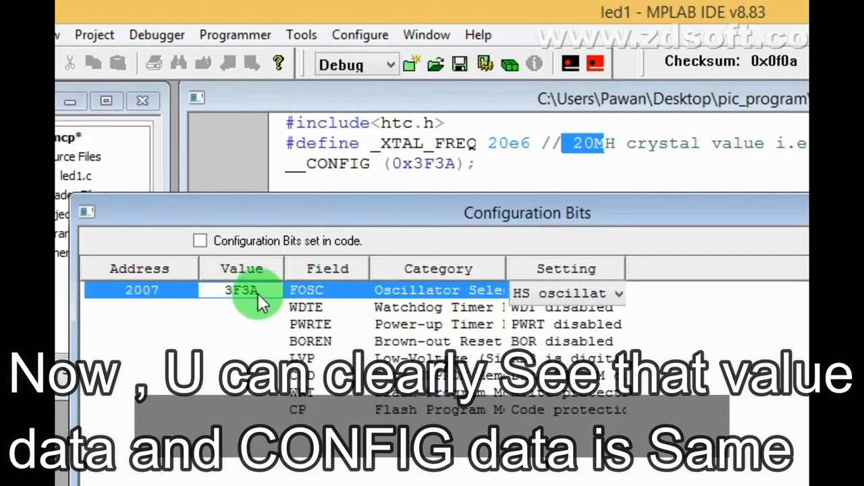
pyautogui.moveTo(402, 163)
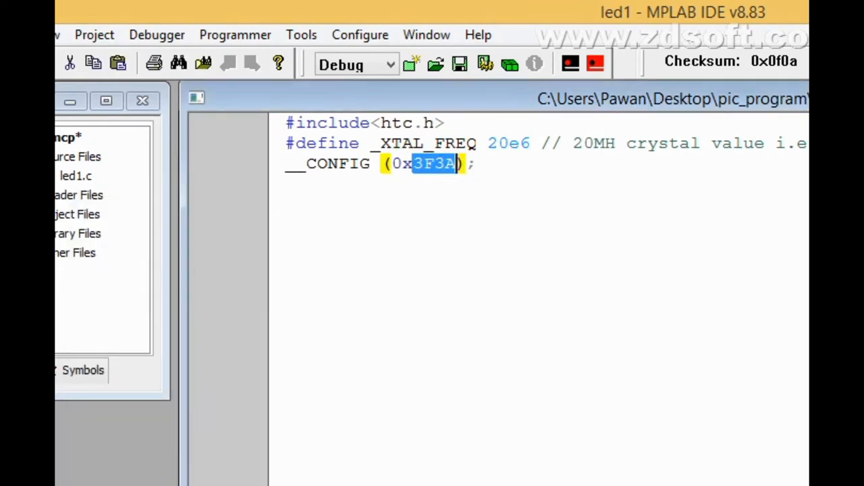
# Place the cursor below the __CONFIG line to start the int main() declaration
pyautogui.click(520, 163)
pyautogui.write('int main(')
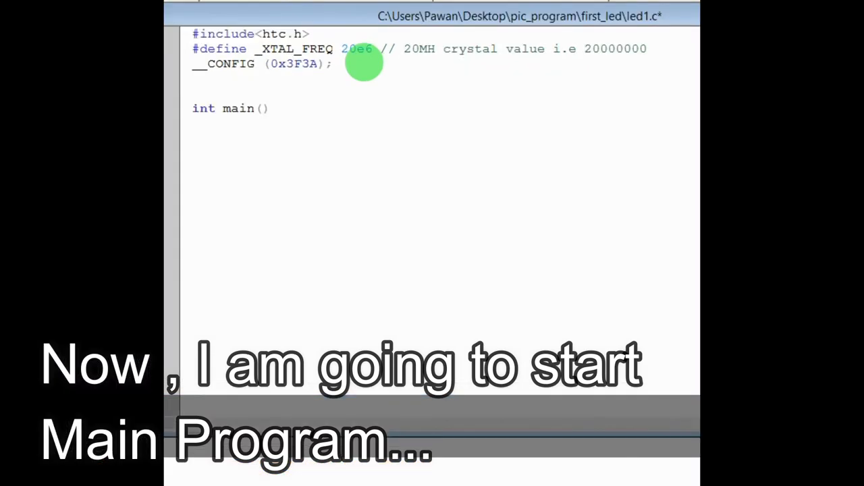
# Write int main(void) with braces holding TRISB=0B00000000; //FOR OUTPUT USE 0, FOR INPUT USE 1
pyautogui.write('void')
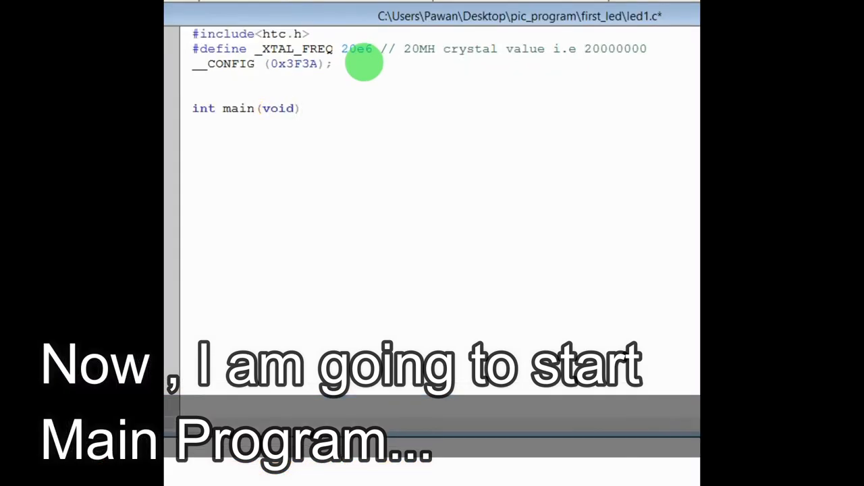
pyautogui.write('{')
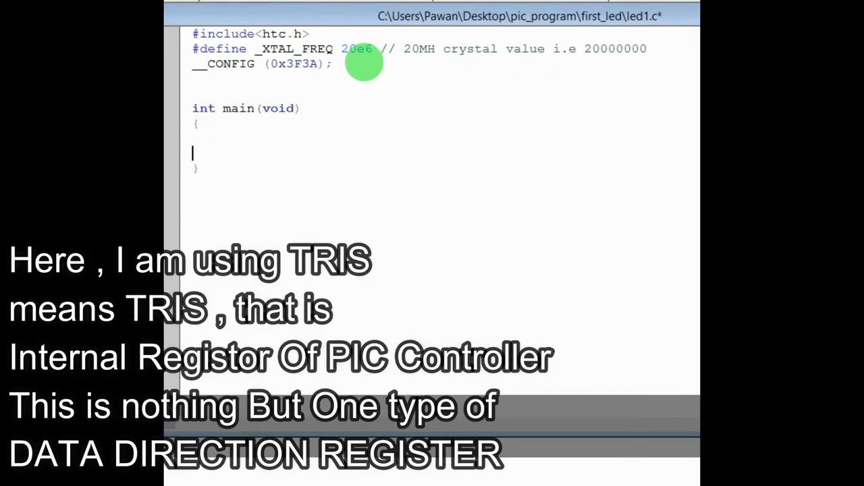
pyautogui.write('TRI')
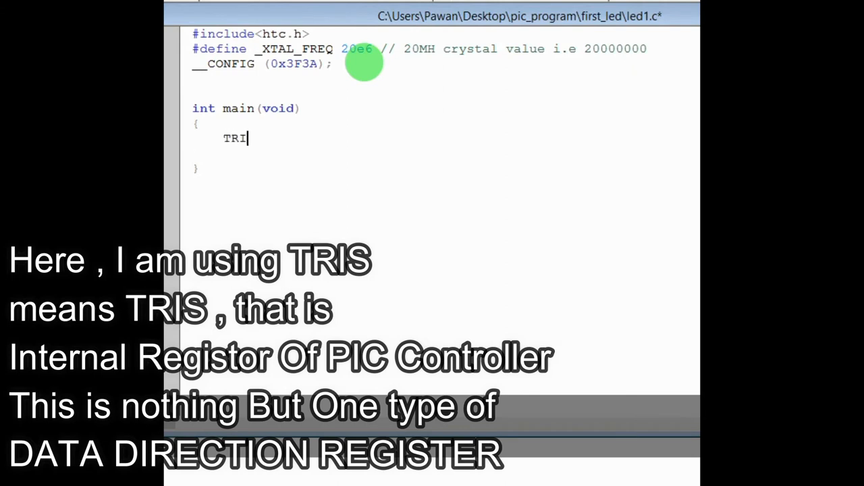
pyautogui.write('S')
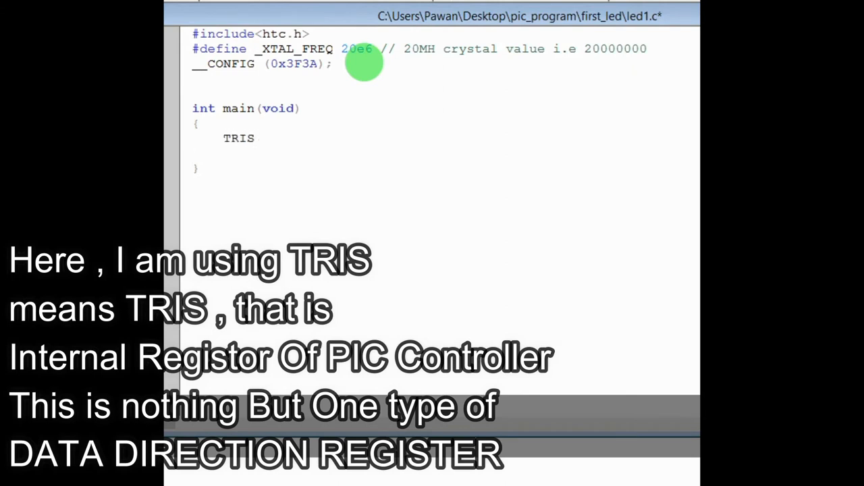
pyautogui.write('B=0')
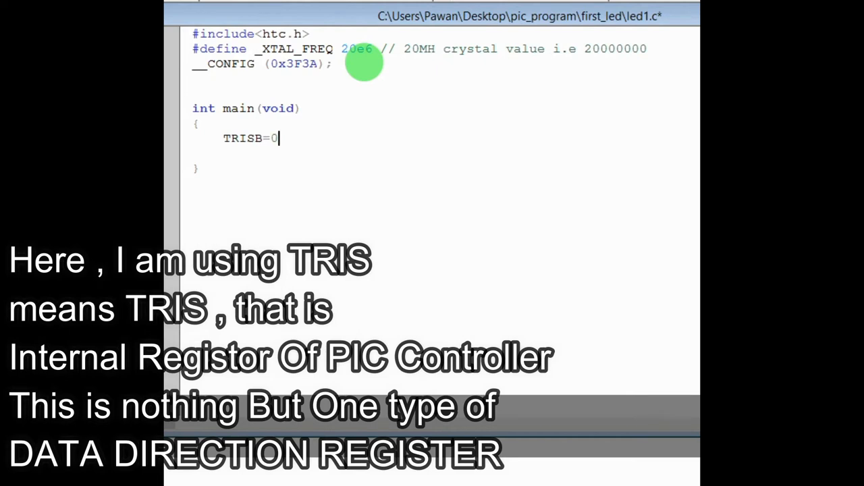
pyautogui.write('B11')
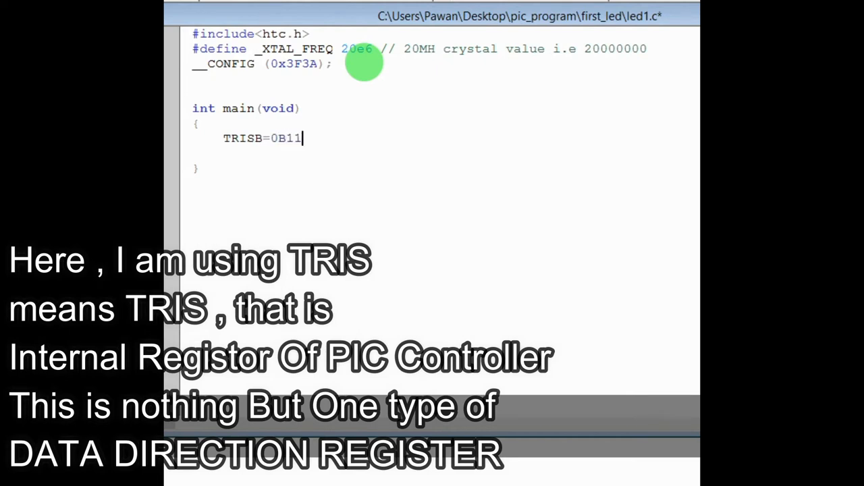
pyautogui.write('111111;')
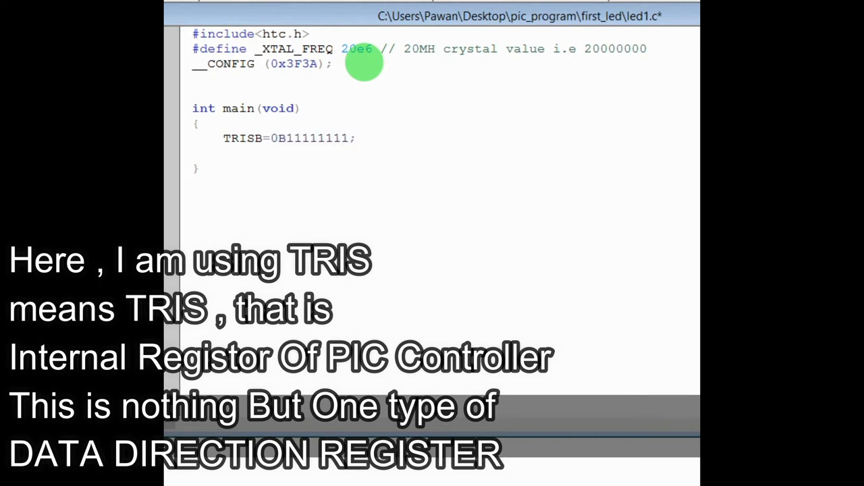
pyautogui.write('FOR OUTPUT')
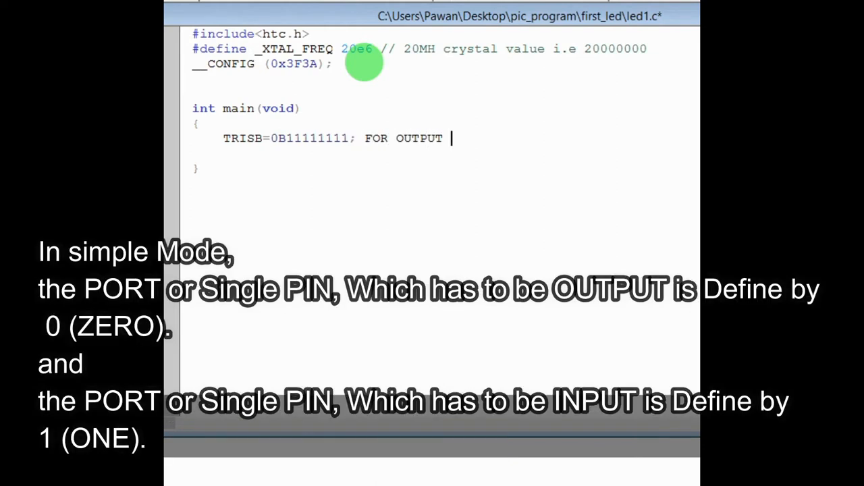
pyautogui.write('USE')
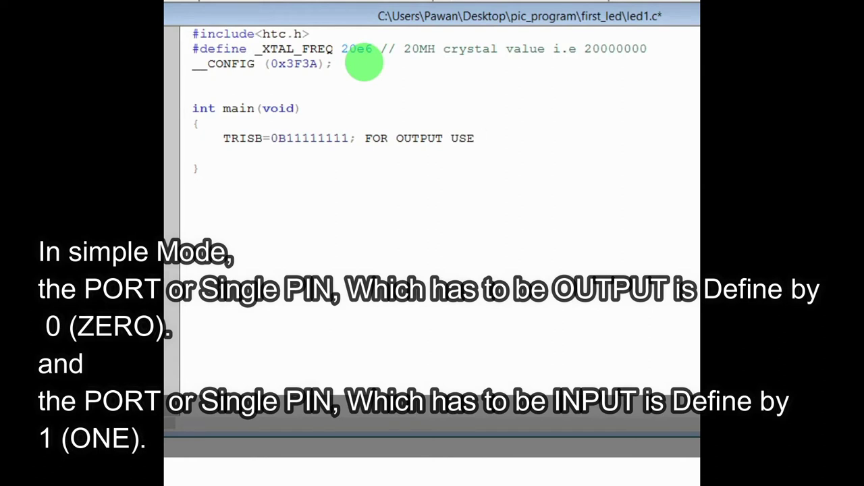
pyautogui.write('1')
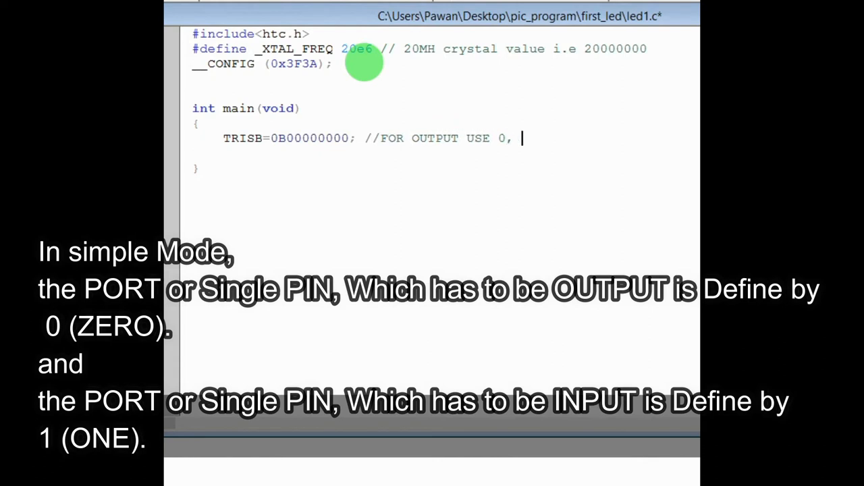
pyautogui.write('FOR INPUT USE 1')
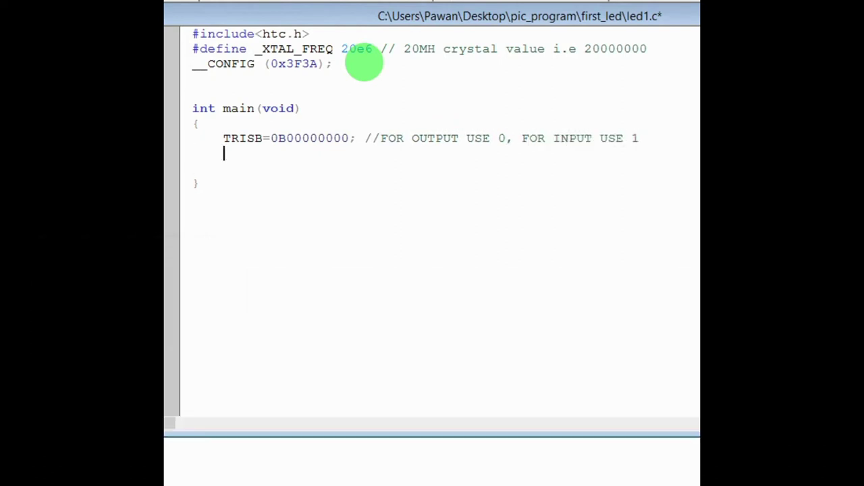
# Write a while loop that sets PORTB=0X01 and then calls __delay_ms(500)
pyautogui.write('w')
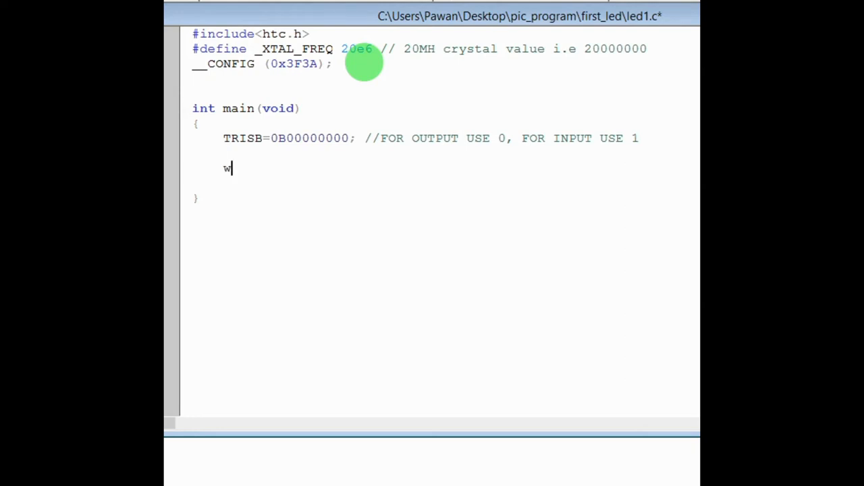
pyautogui.write('hile()')
pyautogui.write('{')
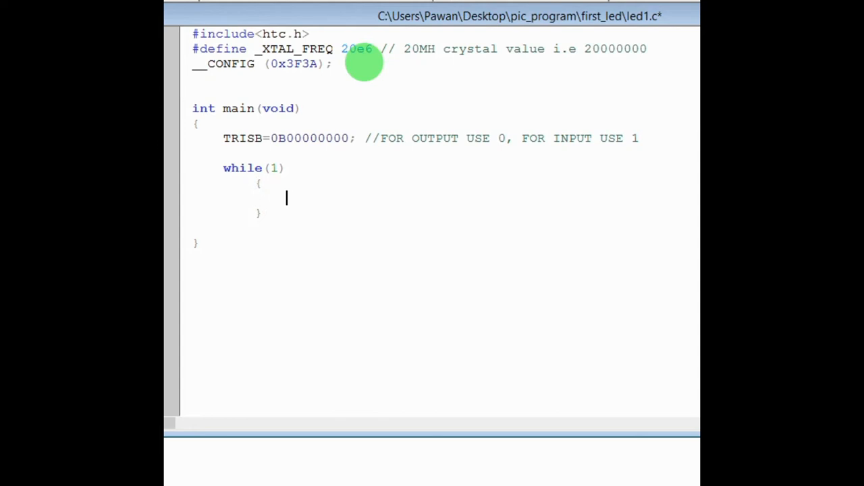
pyautogui.write('p')
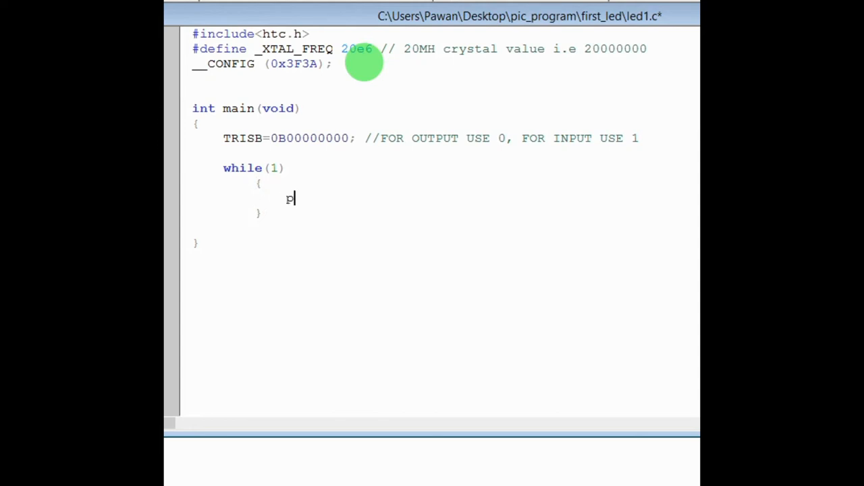
pyautogui.write('P')
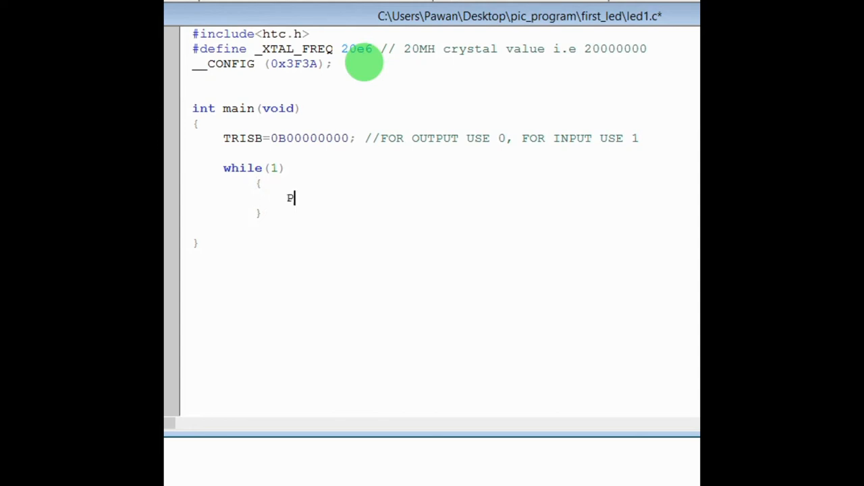
pyautogui.write('ORTB=0')
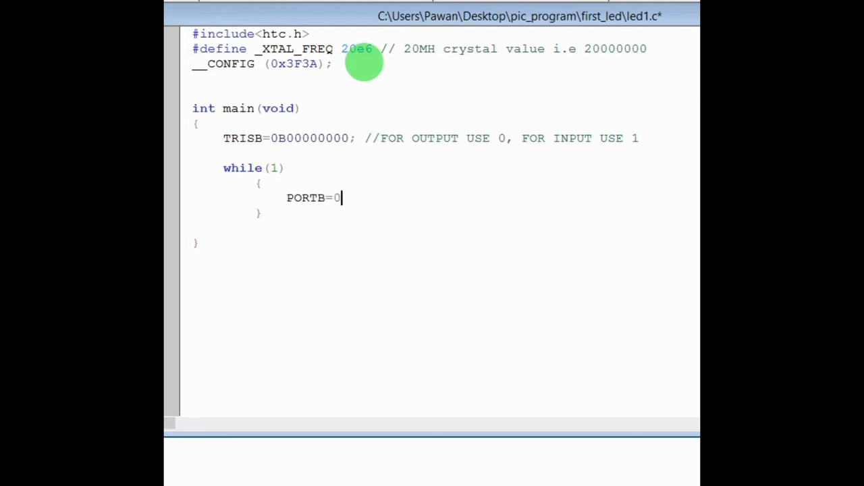
pyautogui.write('X01;')
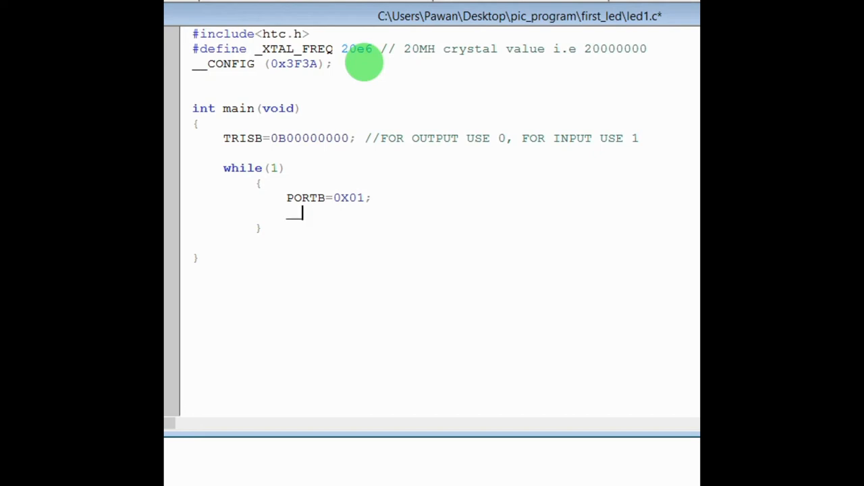
pyautogui.write('__delay_')
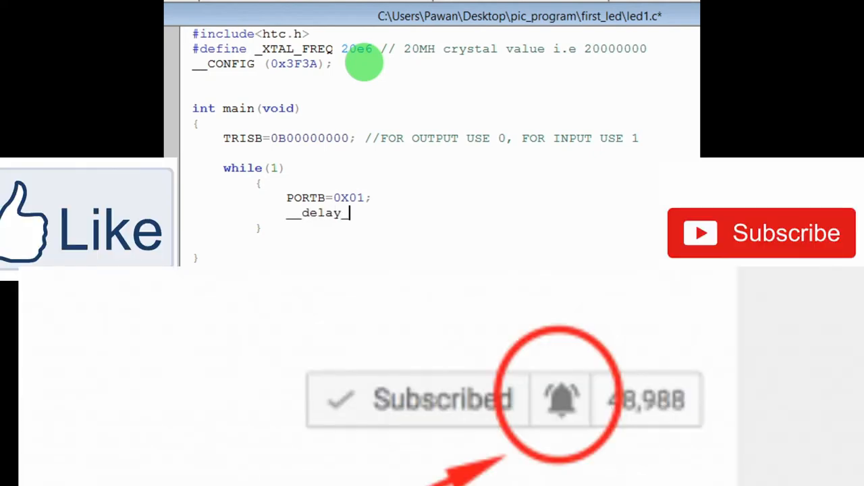
pyautogui.write('_ms()')
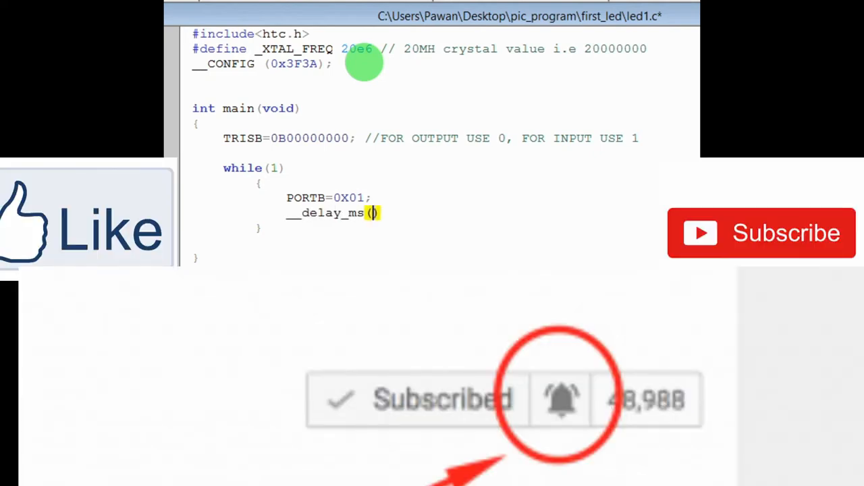
pyautogui.write('500')
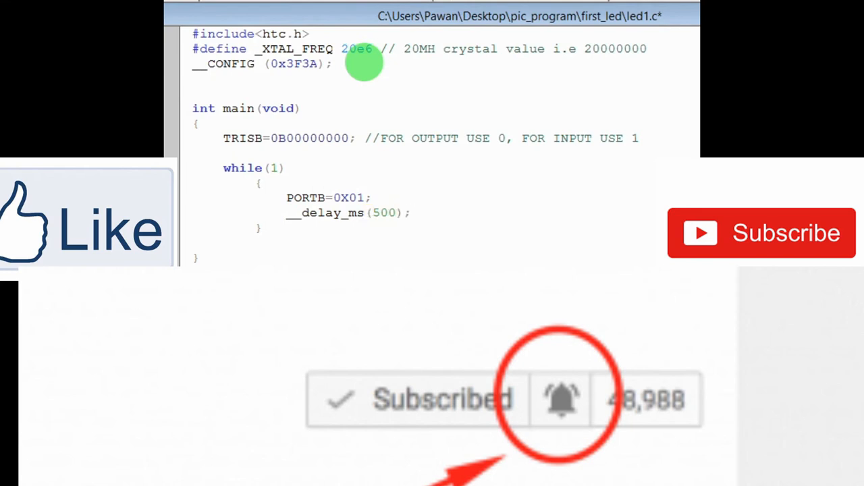
# Copy the PORTB/delay lines for the remaining chaser values 0X02, 0X04, 0X08 and onward
pyautogui.moveTo(287, 197); pyautogui.dragTo(411, 213)
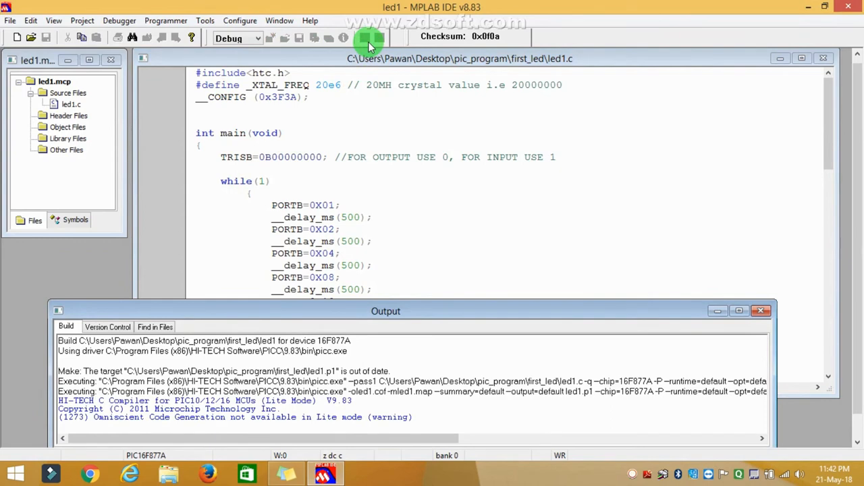
# Build led1.c for the 16F877A into a hex file with Build All
pyautogui.click(358, 38)
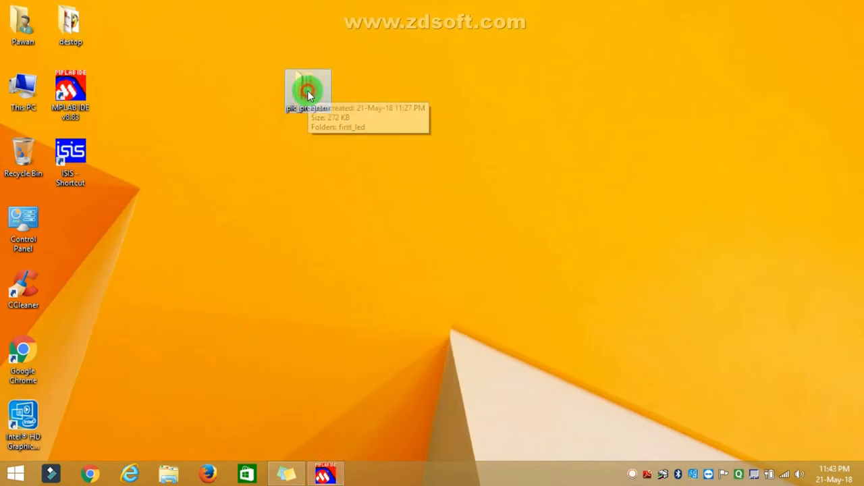
# Browse pic_program to first_led and confirm led1.hex is there
pyautogui.doubleClick(308, 88)
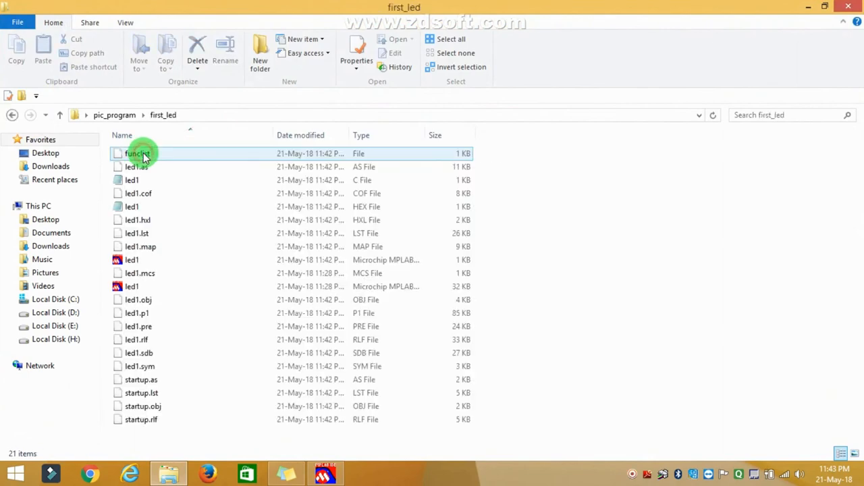
pyautogui.click(131, 207)
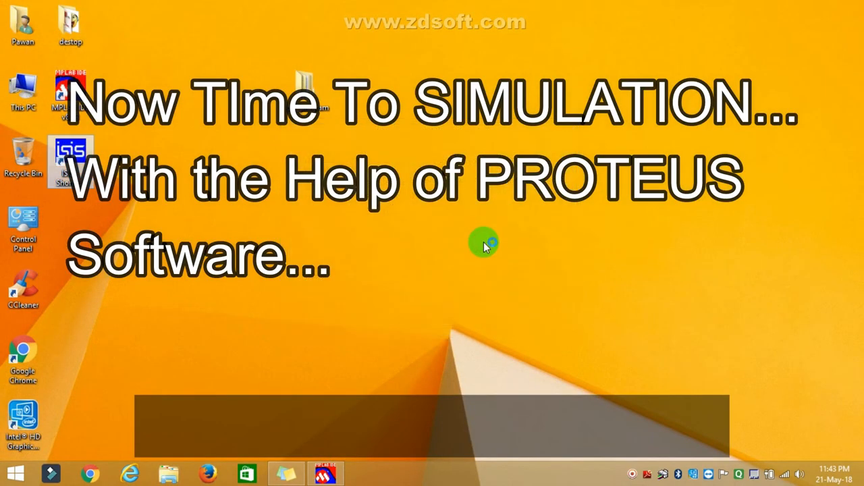
# Launch Proteus ISIS and add PIC16F877A and LED-YELLOW to the device list
pyautogui.doubleClick(66, 157)
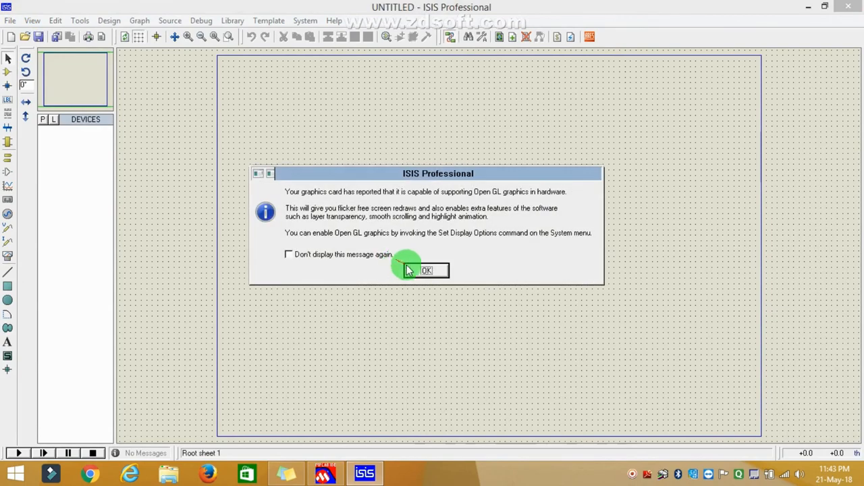
pyautogui.click(428, 270)
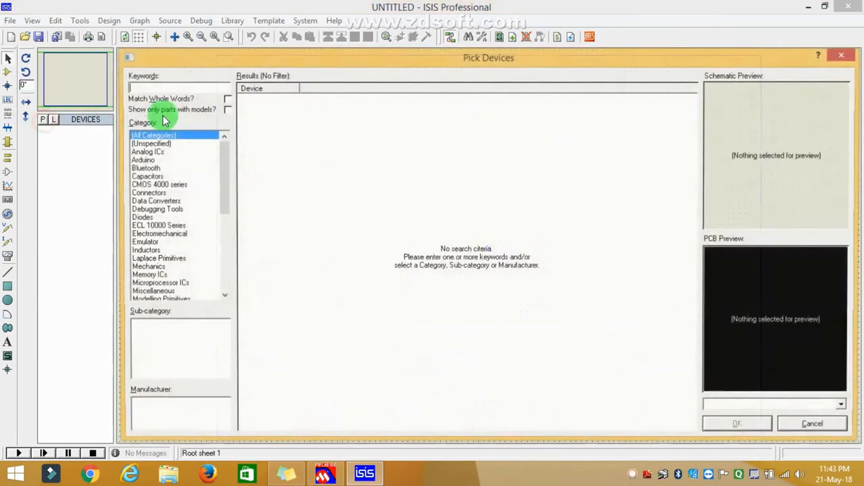
pyautogui.write('pi')
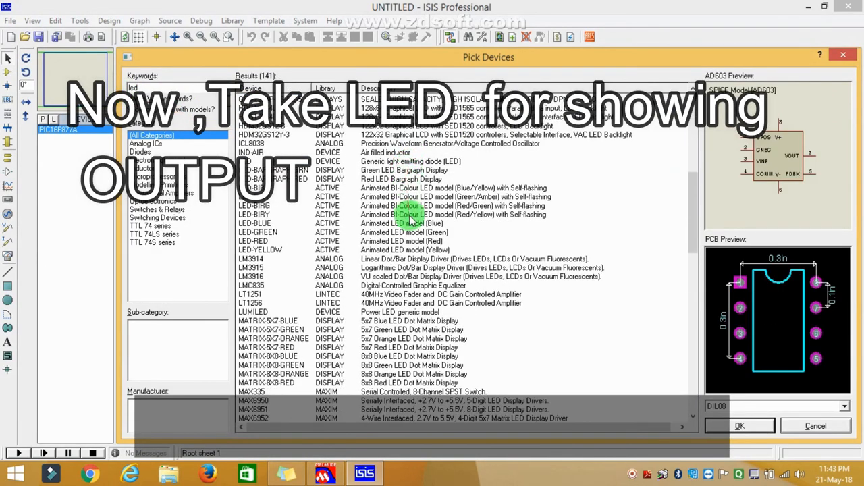
pyautogui.click(277, 250)
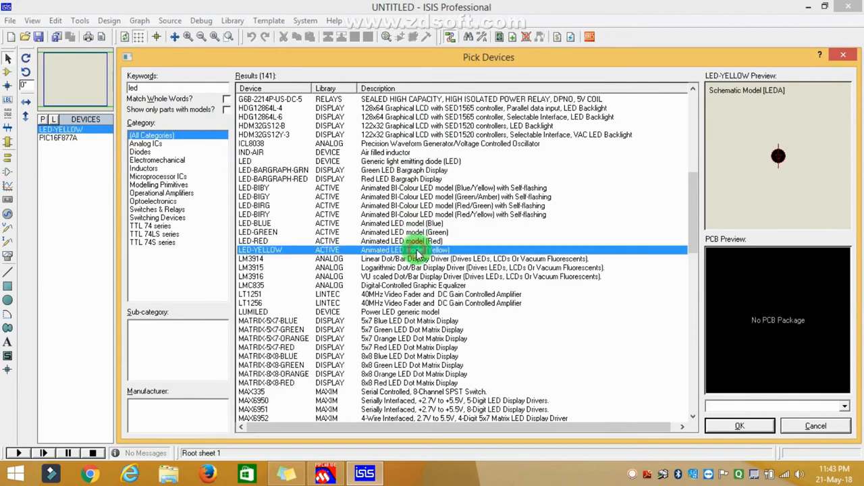
pyautogui.click(750, 425)
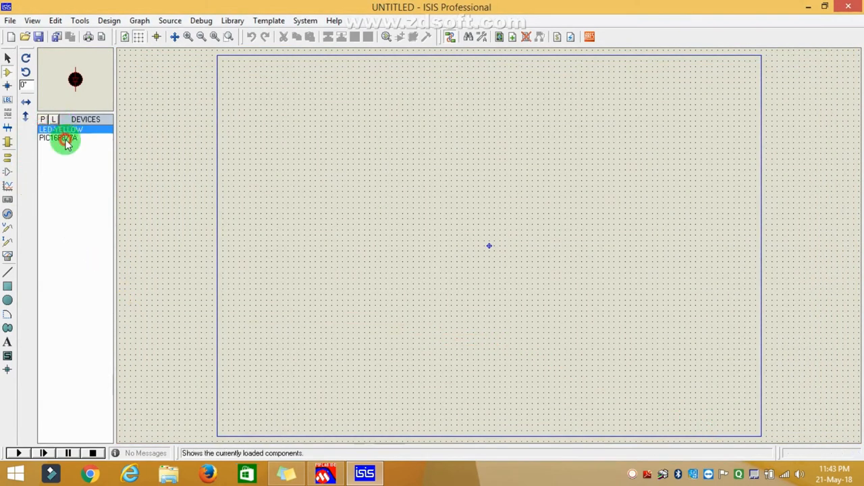
# Place U1 and a column of eight yellow LEDs D1–D8, wiring them to RB0–RB7
pyautogui.click(65, 138)
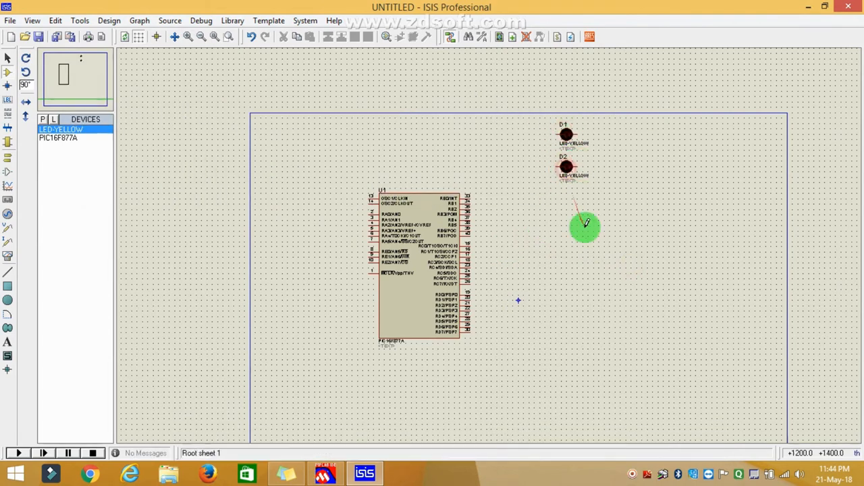
pyautogui.click(572, 265)
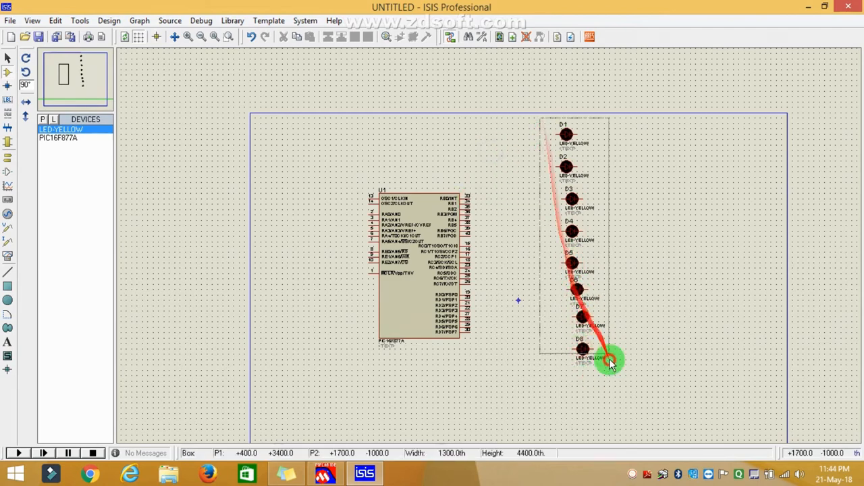
pyautogui.click(180, 37)
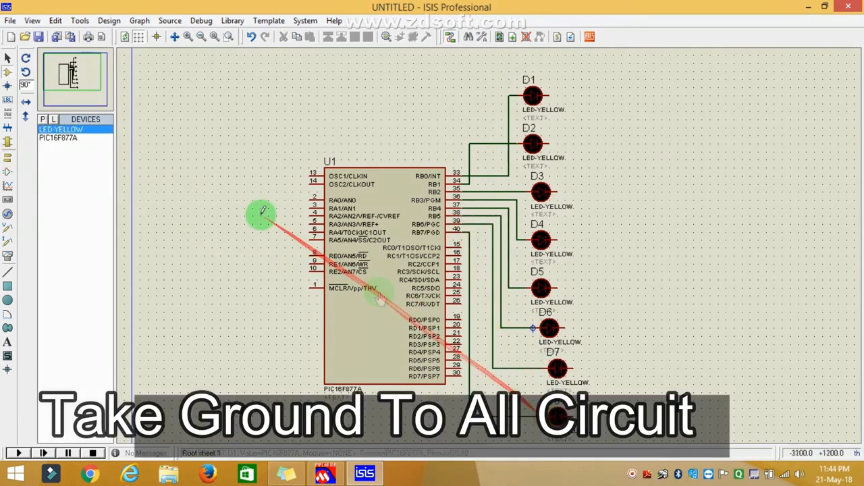
pyautogui.click(8, 159)
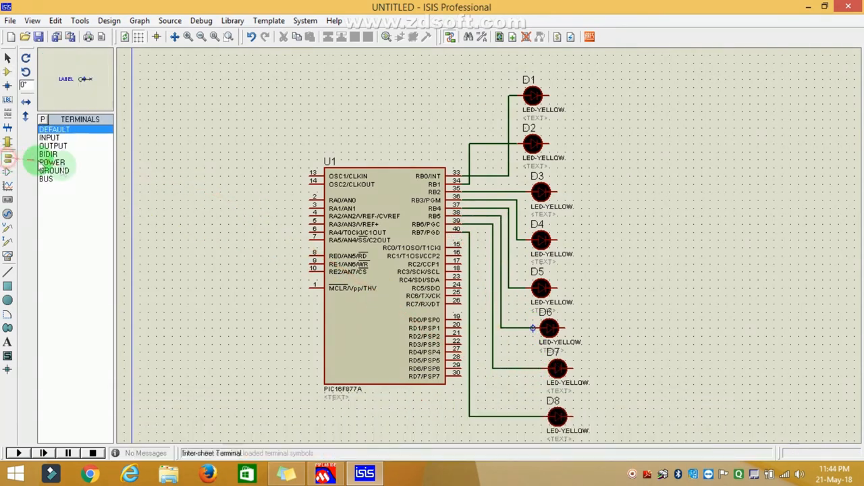
# Pick the GROUND terminal and wire all eight LEDs to it
pyautogui.click(54, 170)
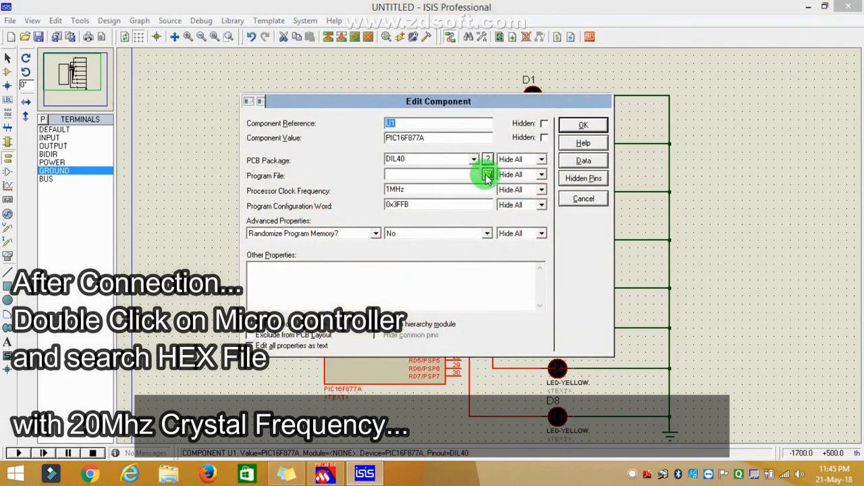
# Set the PIC16F877A program file to first_led\led1.hex with a 20MHz clock, then briefly simulate
pyautogui.click(487, 174)
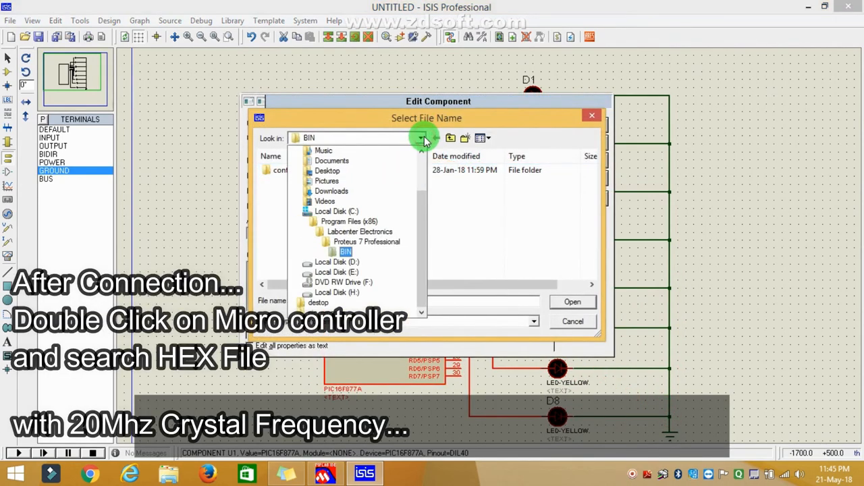
pyautogui.click(424, 138)
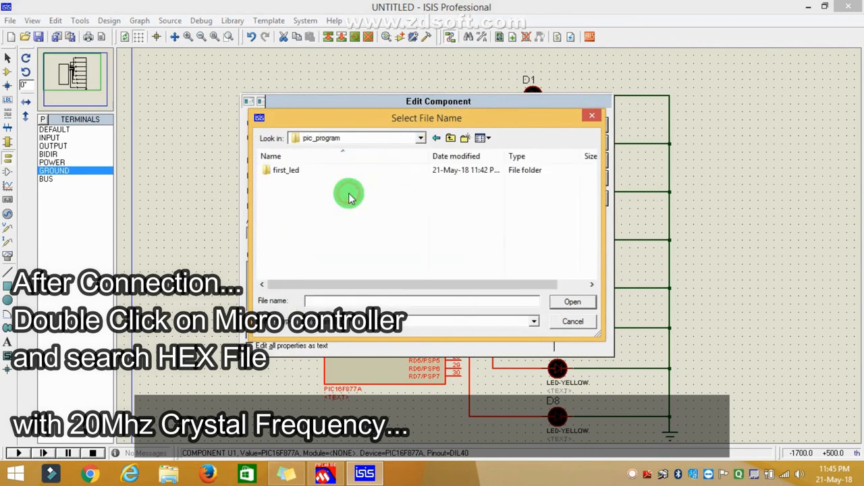
pyautogui.doubleClick(286, 170)
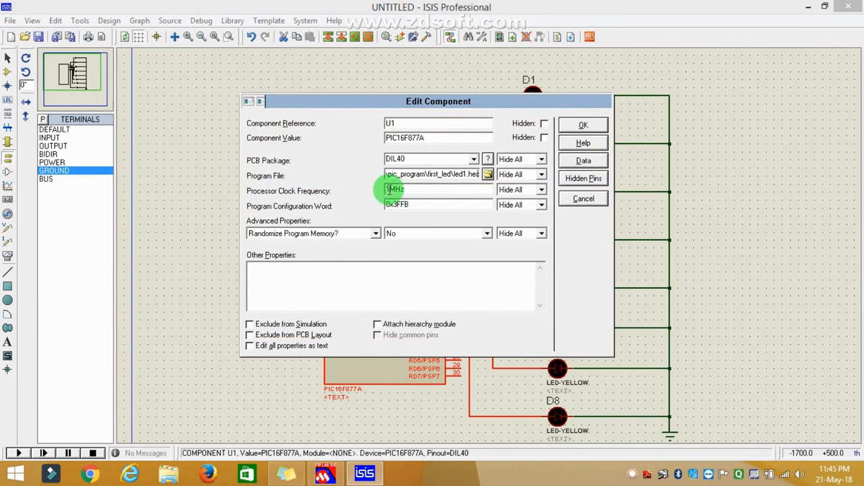
pyautogui.click(583, 125)
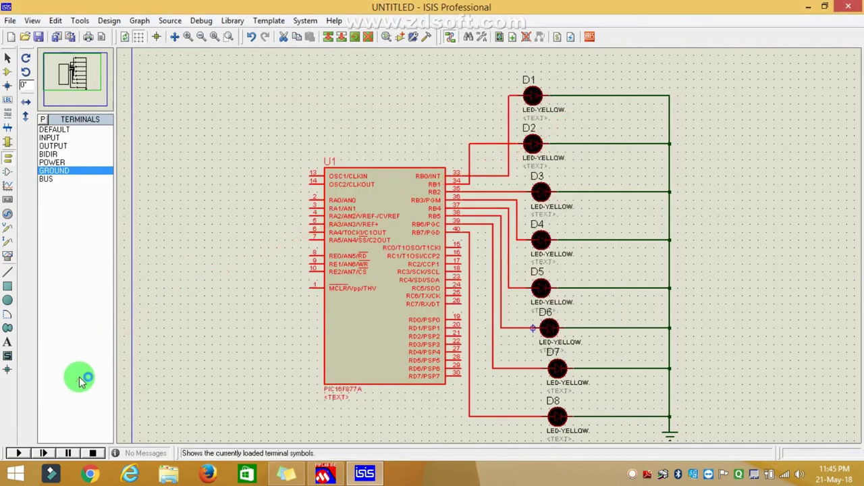
pyautogui.click(21, 451)
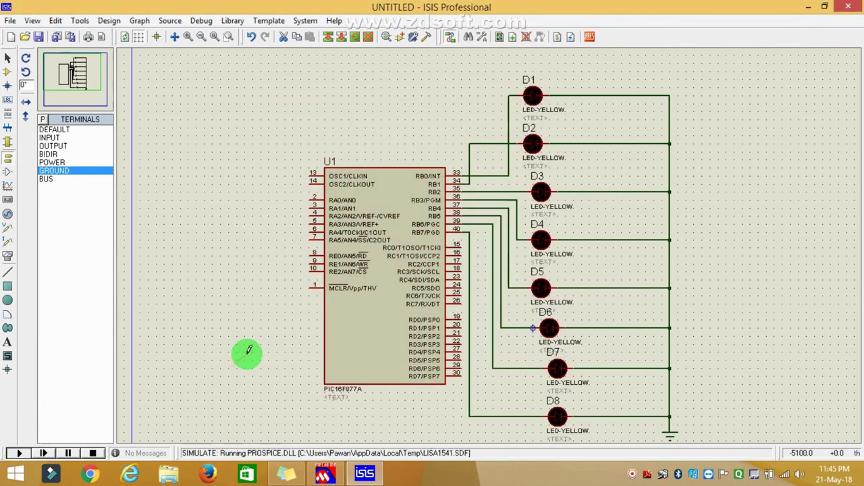
pyautogui.click(22, 453)
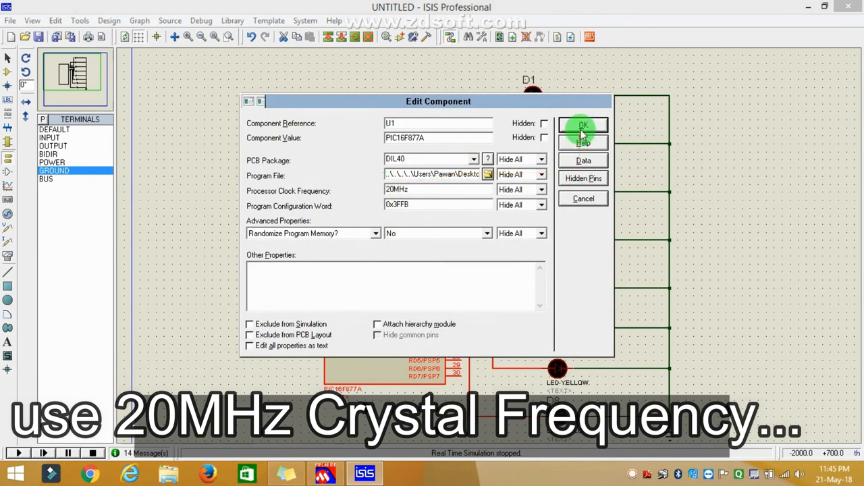
# Confirm the component settings, run the LED chaser simulation, then stop it
pyautogui.click(584, 125)
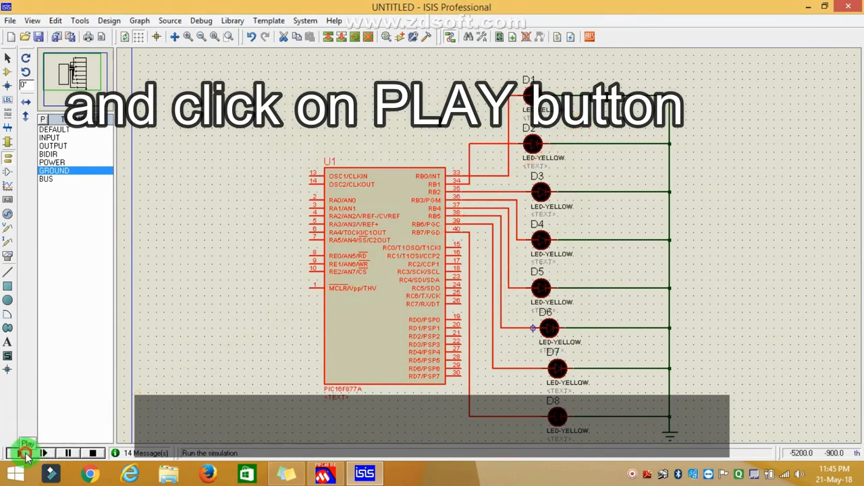
pyautogui.click(25, 450)
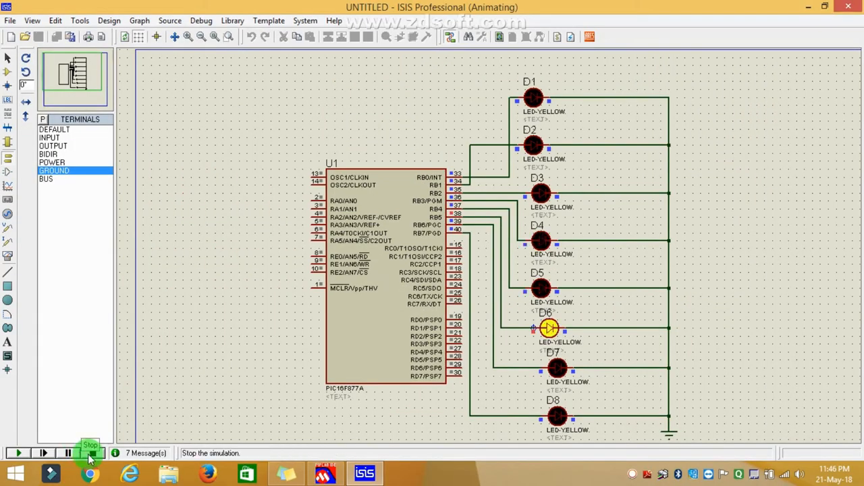
pyautogui.click(326, 473)
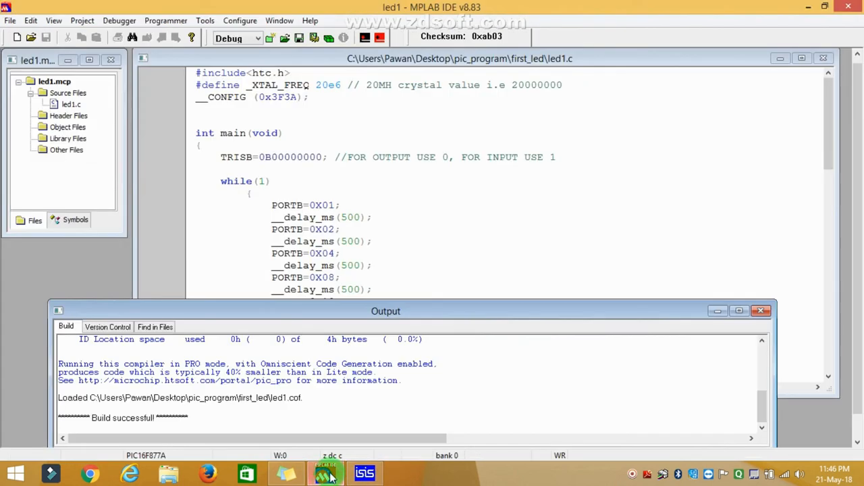